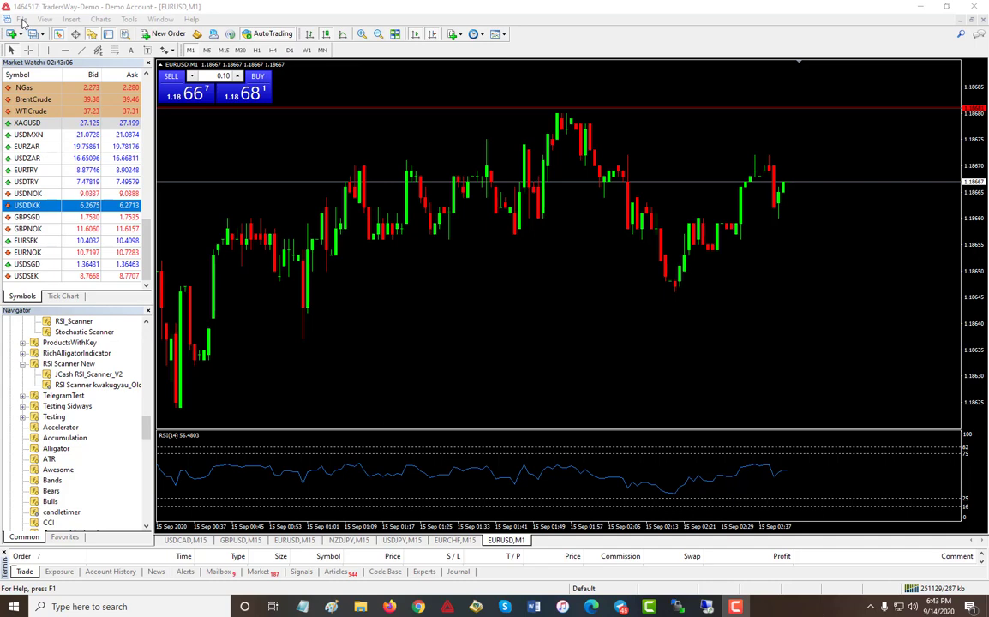
- Bring the downloaded scanner file into the data folder's MQL4 Indicators directory
{"action": "left_click", "coordinate": [23, 18]}
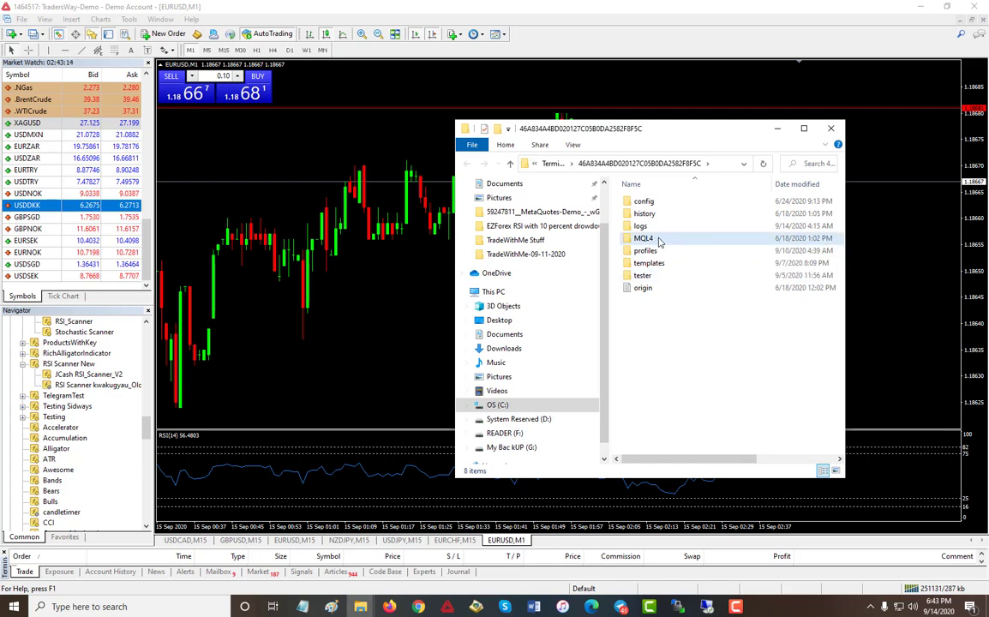
{"action": "left_click", "coordinate": [643, 239]}
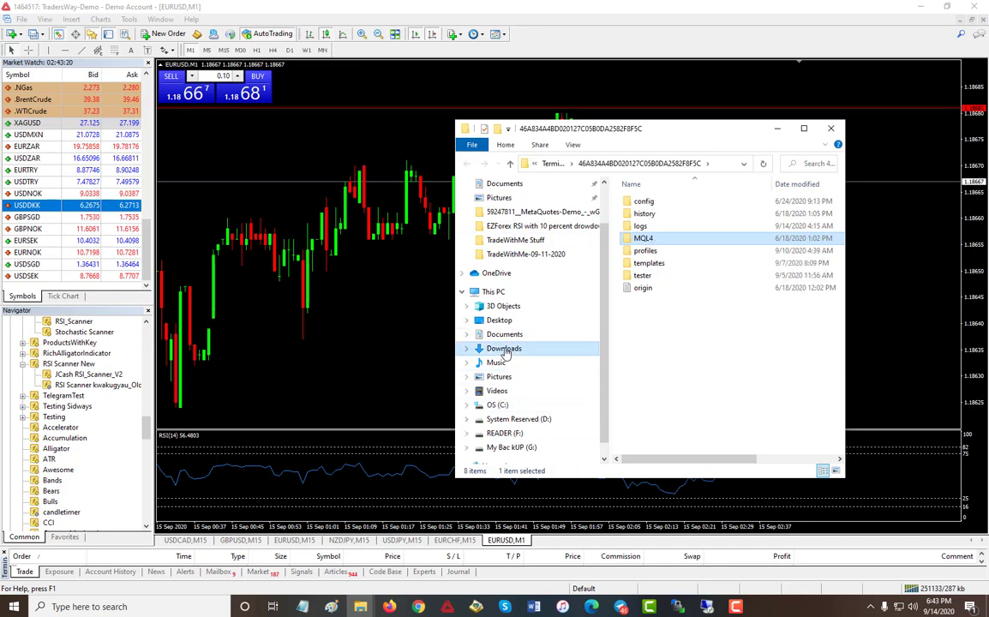
{"action": "left_click", "coordinate": [503, 348]}
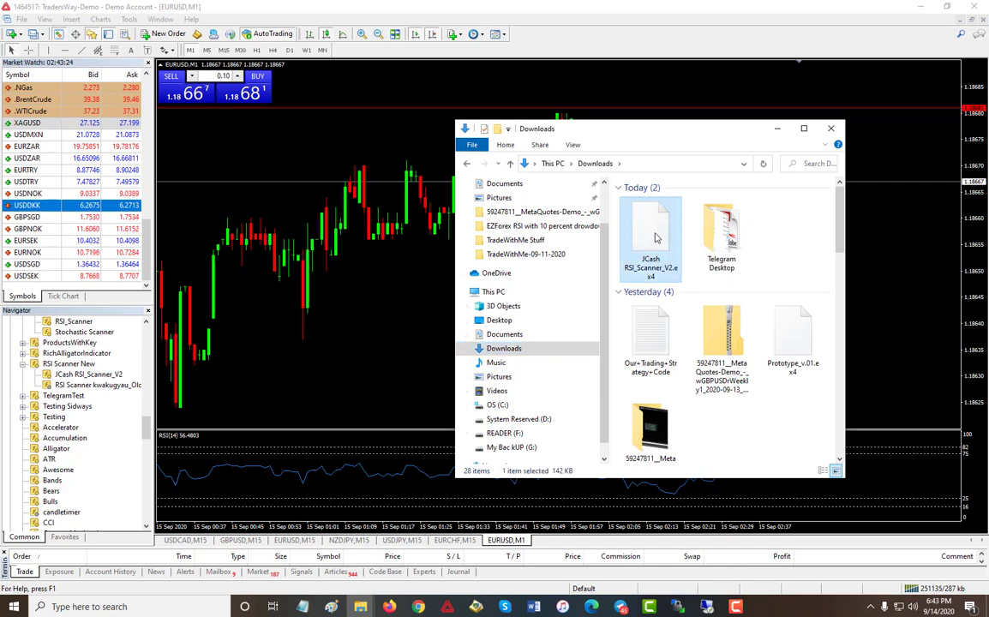
{"action": "right_click", "coordinate": [651, 236]}
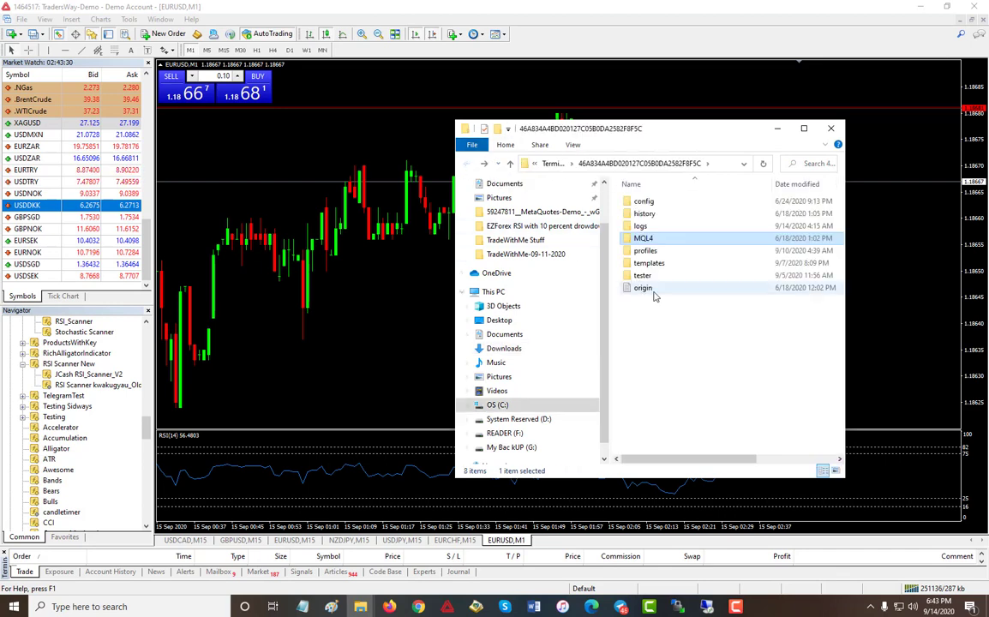
{"action": "mouse_move", "coordinate": [646, 242]}
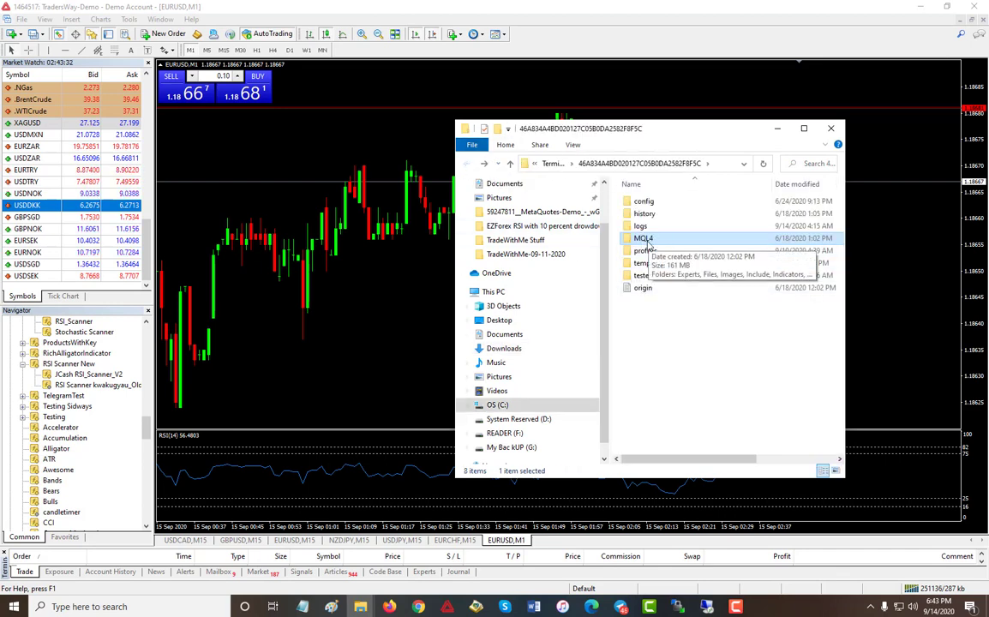
{"action": "double_click", "coordinate": [643, 238]}
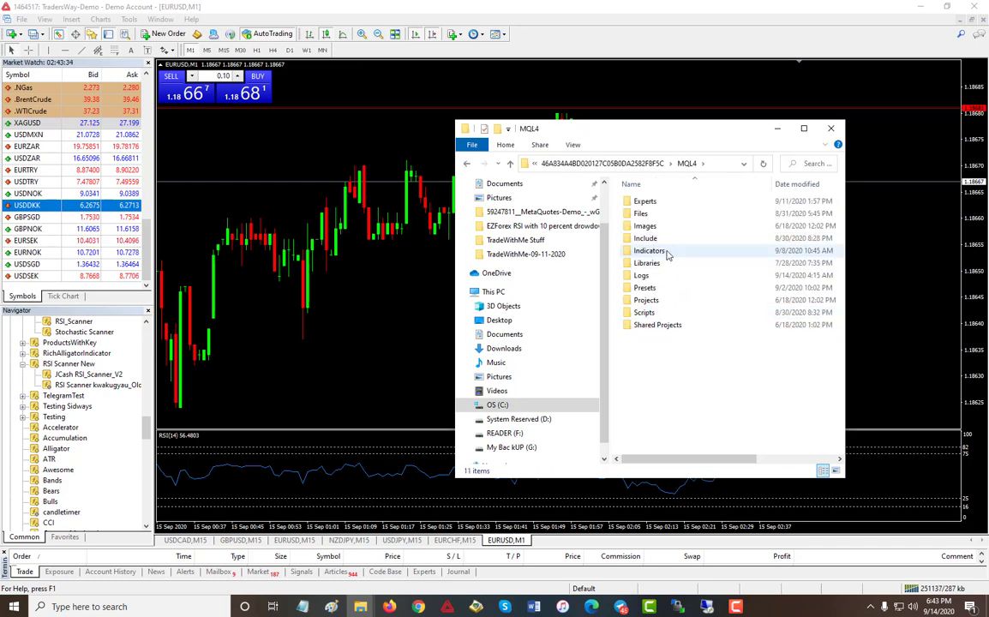
{"action": "double_click", "coordinate": [649, 250]}
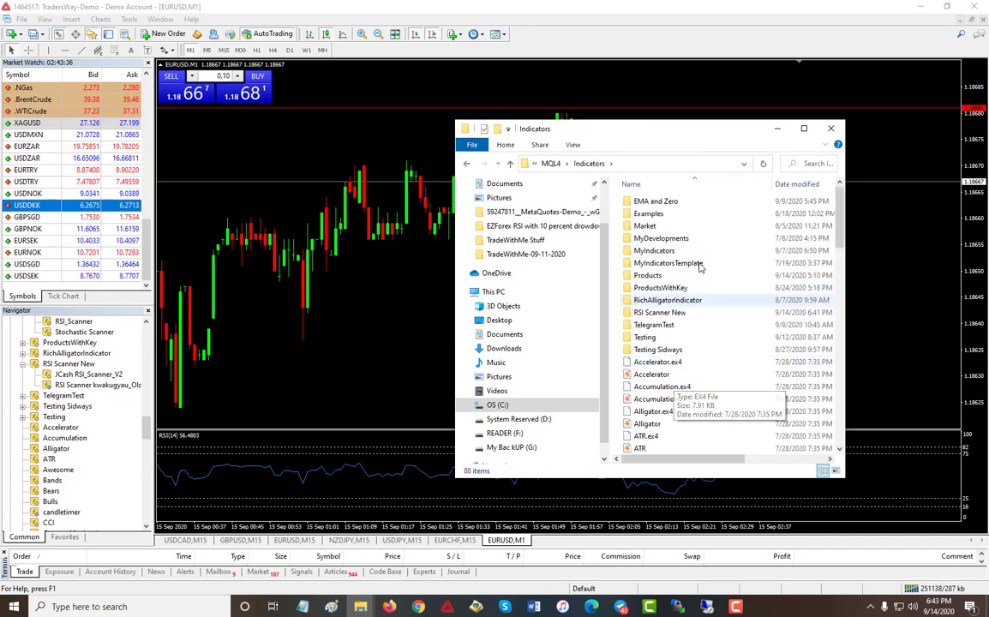
{"action": "left_click", "coordinate": [652, 374]}
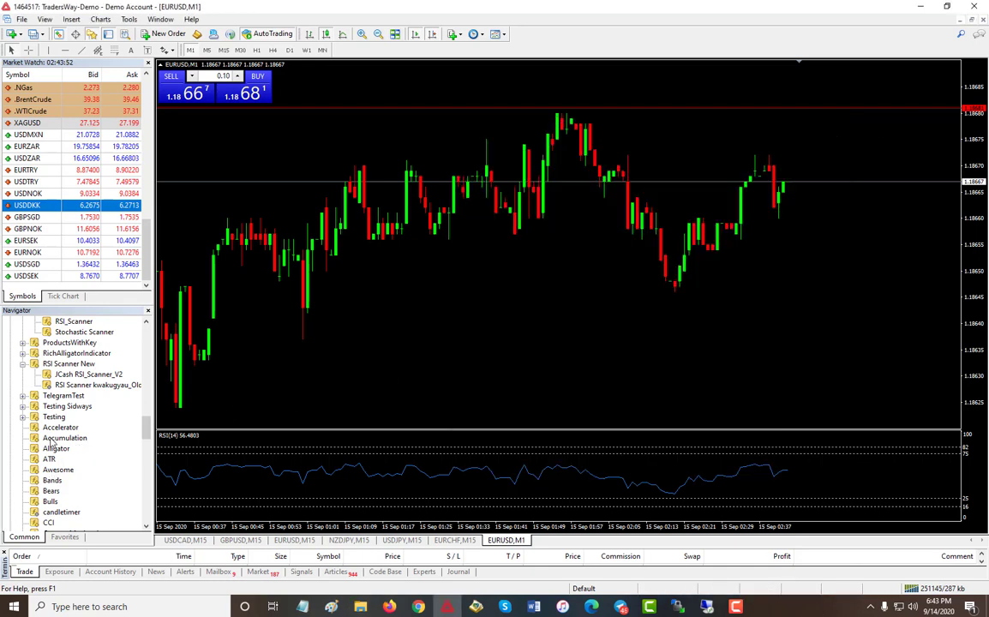
- Refresh the Navigator, review the scanner's About tab, and attach it with default inputs
{"action": "right_click", "coordinate": [65, 449]}
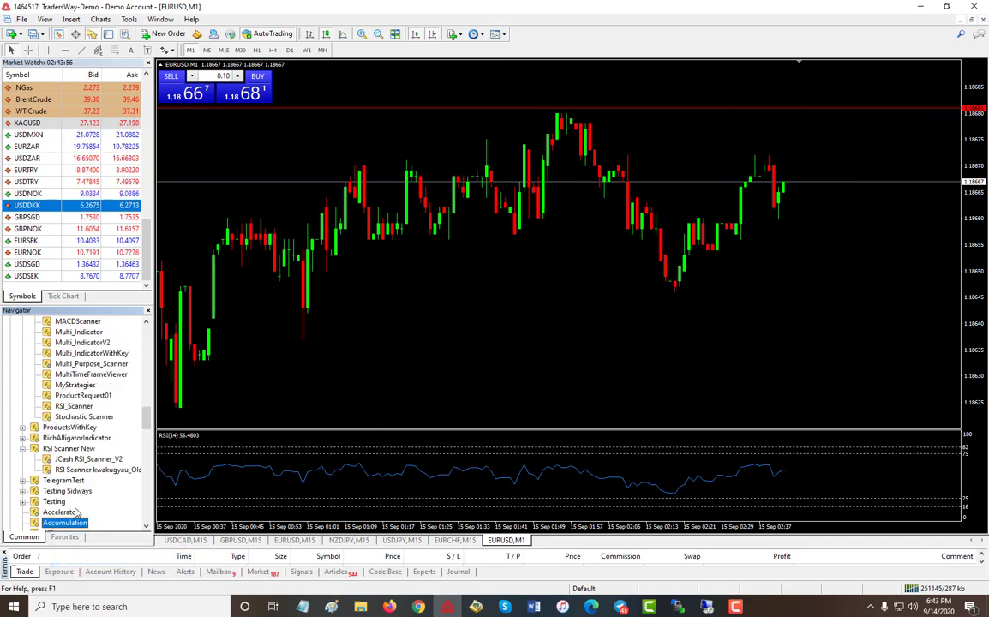
{"action": "scroll", "scroll_direction": "down", "scroll_amount": 3}
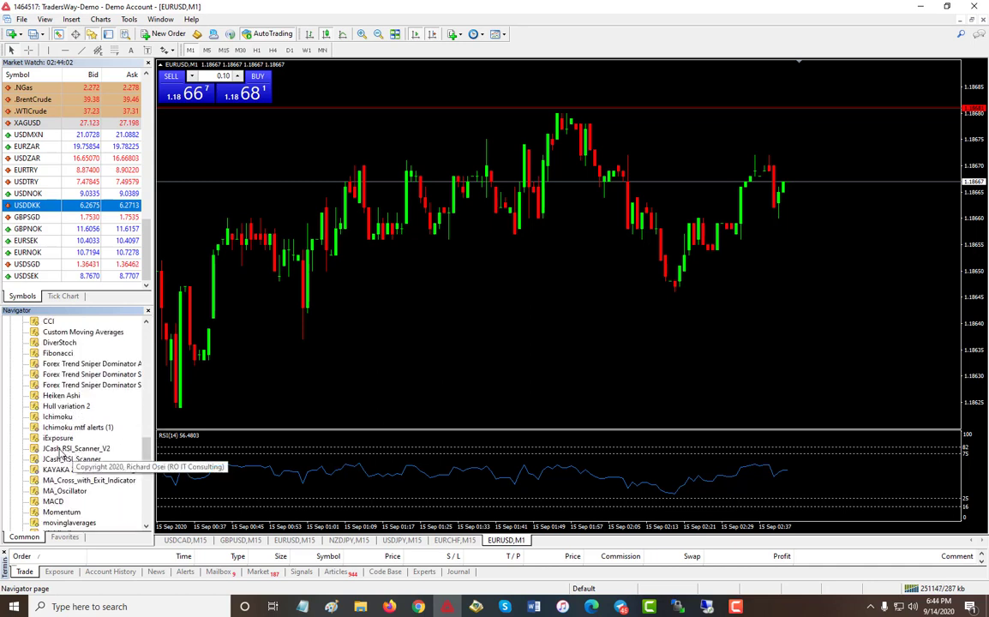
{"action": "left_click", "coordinate": [77, 448]}
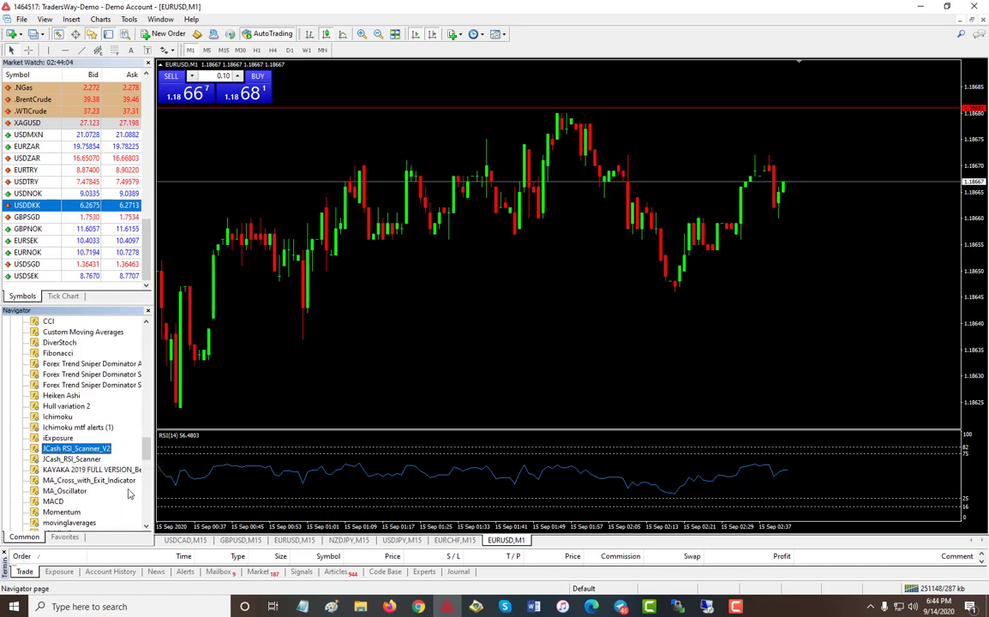
{"action": "mouse_move", "coordinate": [86, 466]}
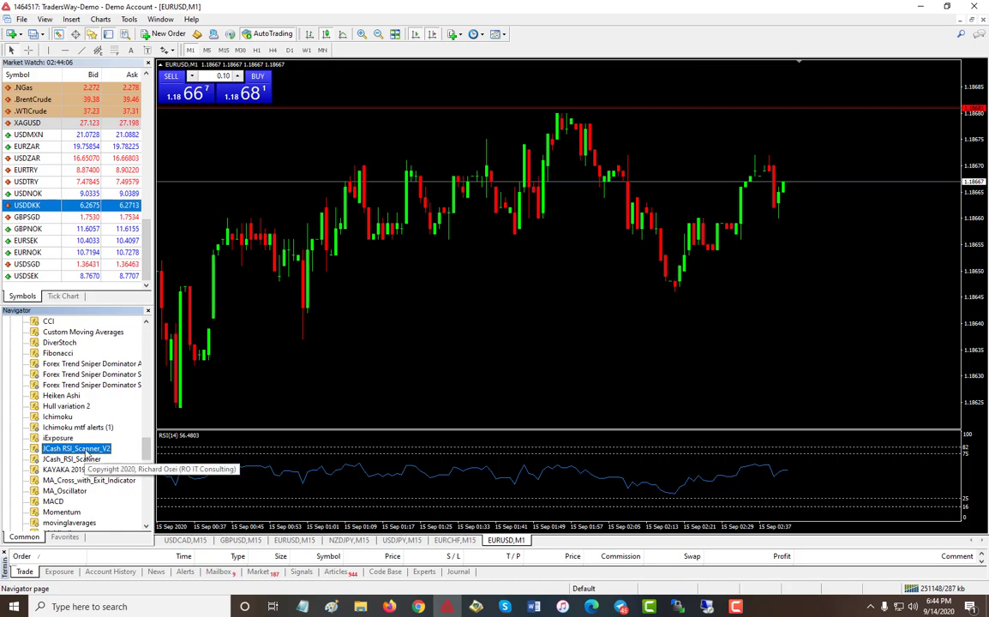
{"action": "double_click", "coordinate": [78, 448]}
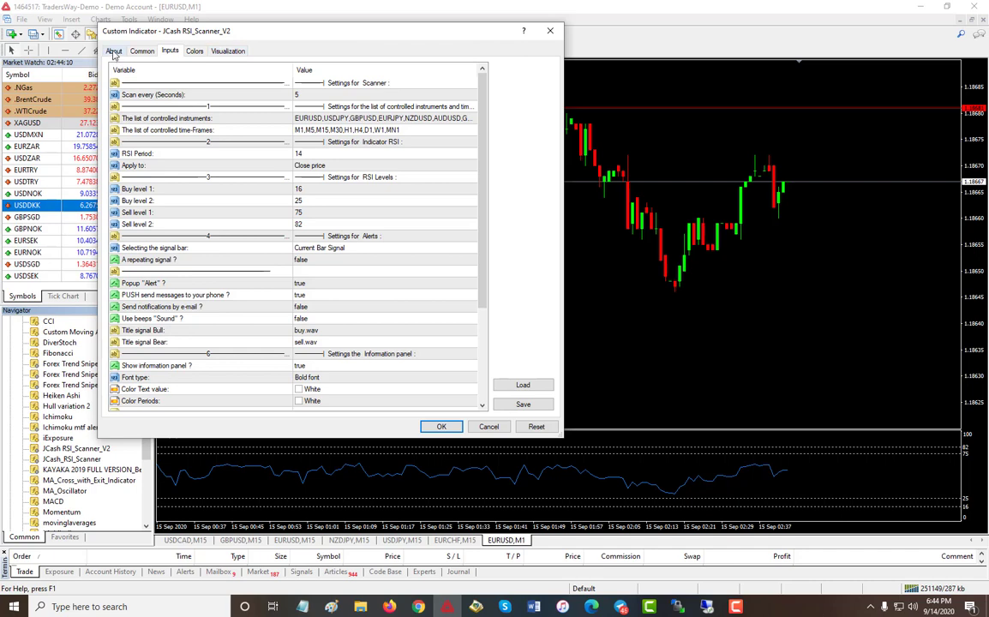
{"action": "left_click", "coordinate": [122, 55]}
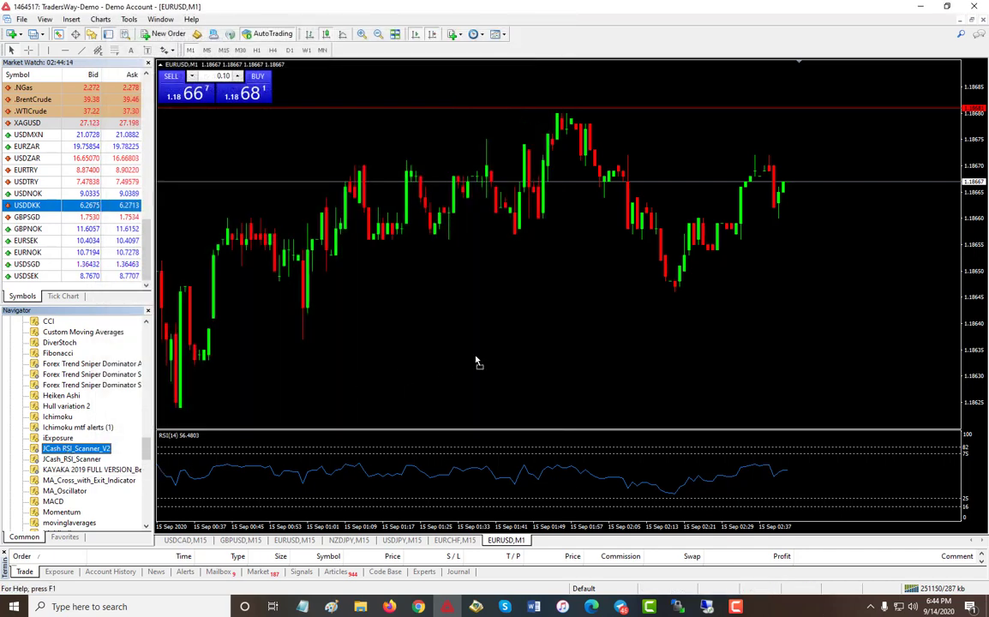
{"action": "double_click", "coordinate": [73, 448]}
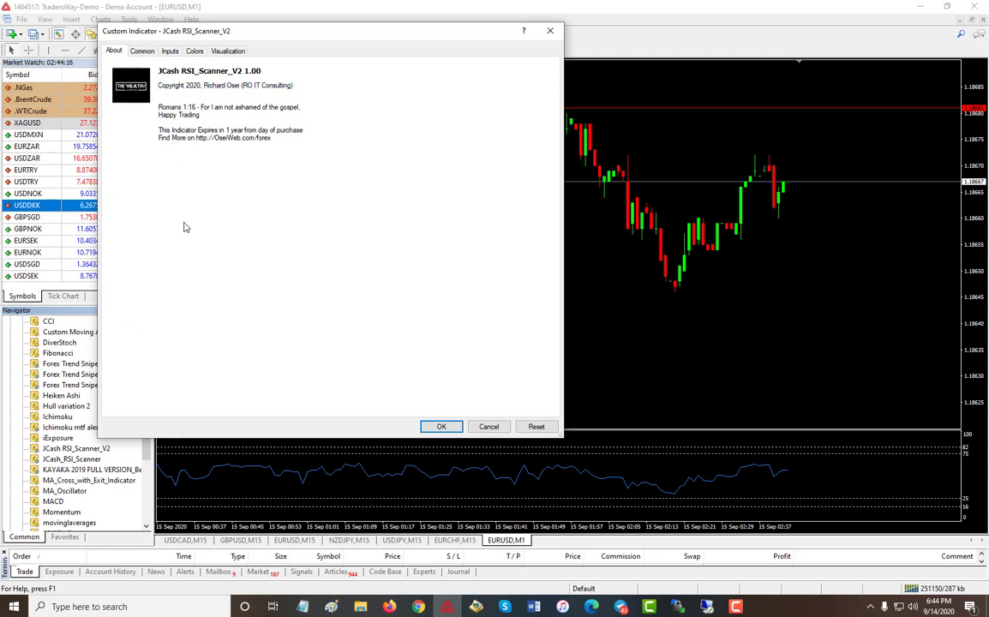
{"action": "mouse_move", "coordinate": [205, 220]}
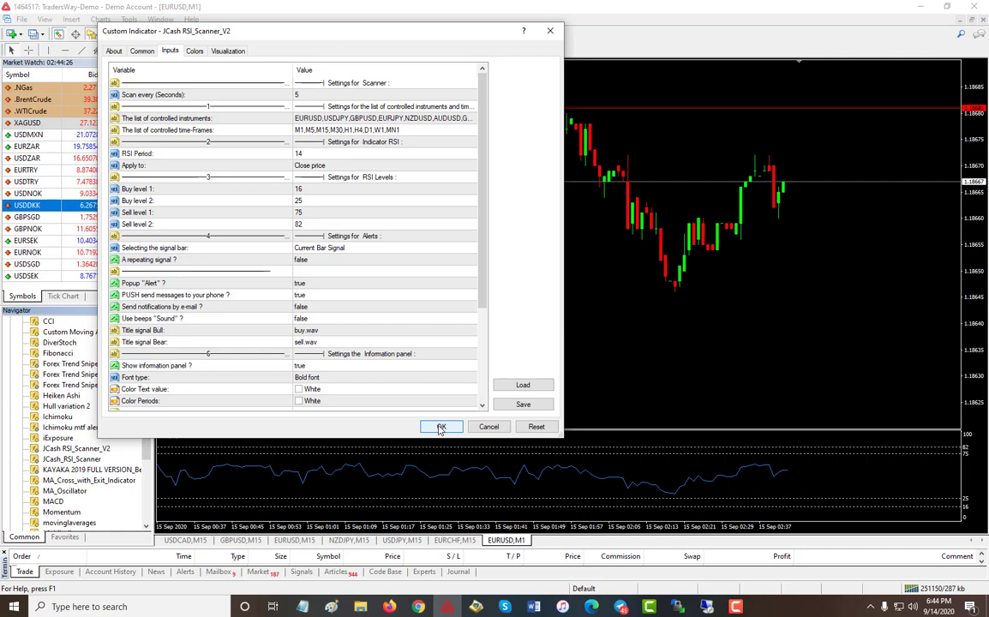
{"action": "left_click", "coordinate": [441, 427]}
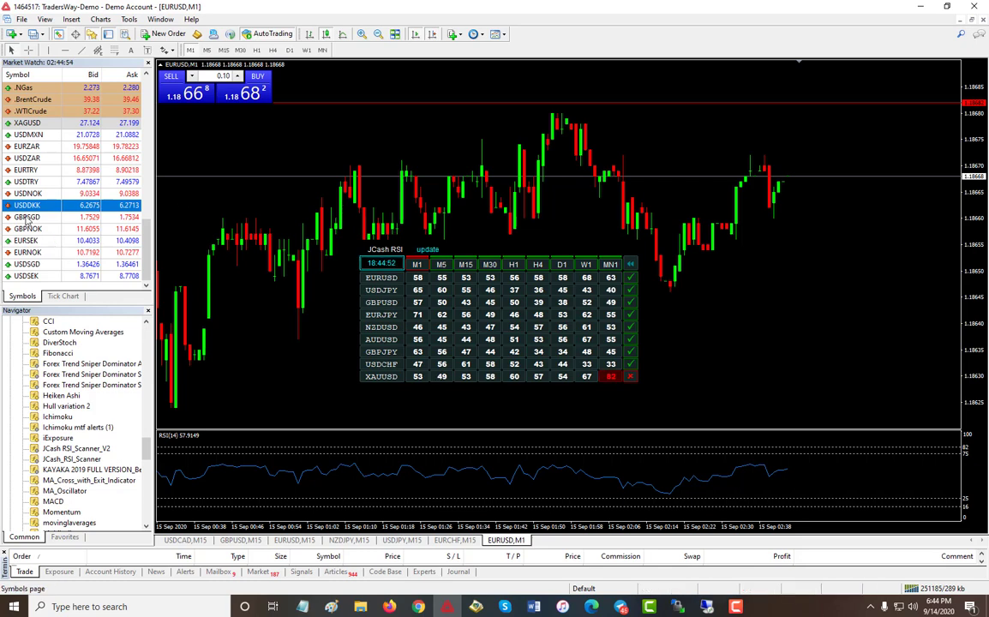
{"action": "mouse_move", "coordinate": [34, 209]}
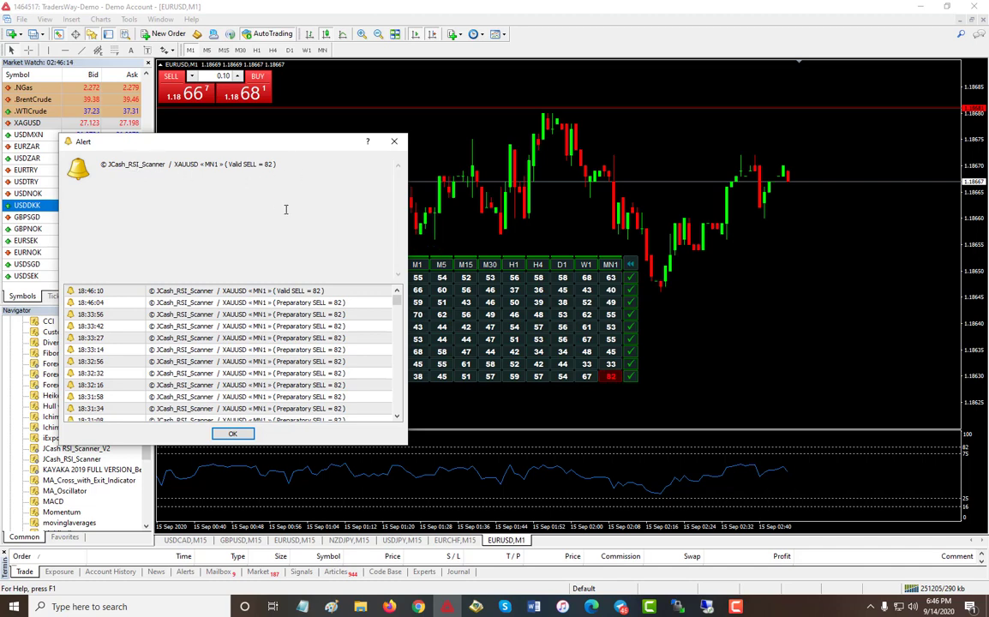
{"action": "mouse_move", "coordinate": [625, 382]}
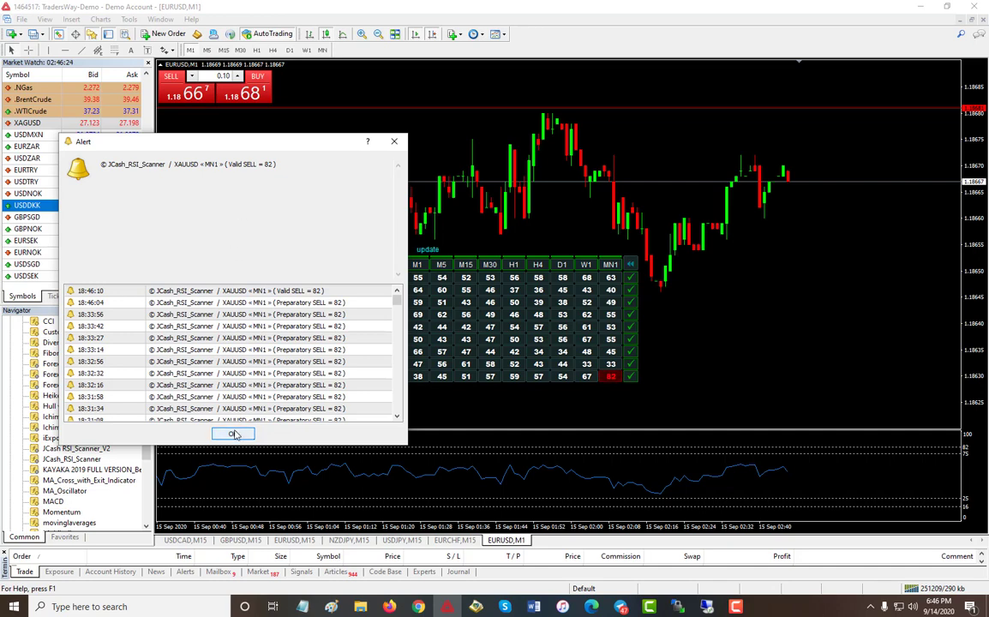
- Close the XAUUSD MN1 sell alert with OK
{"action": "left_click", "coordinate": [233, 434]}
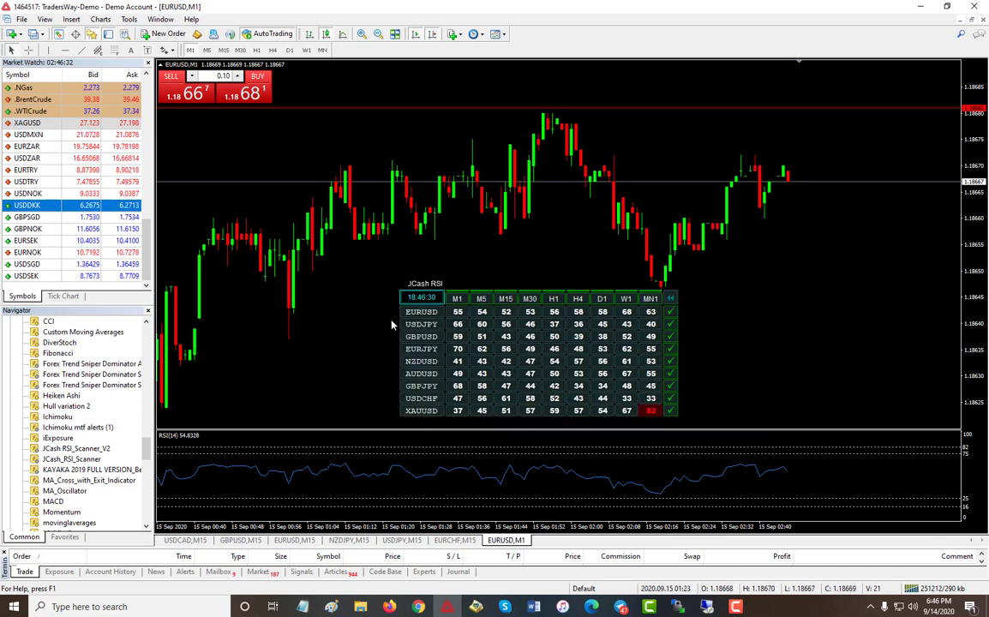
{"action": "mouse_move", "coordinate": [302, 359]}
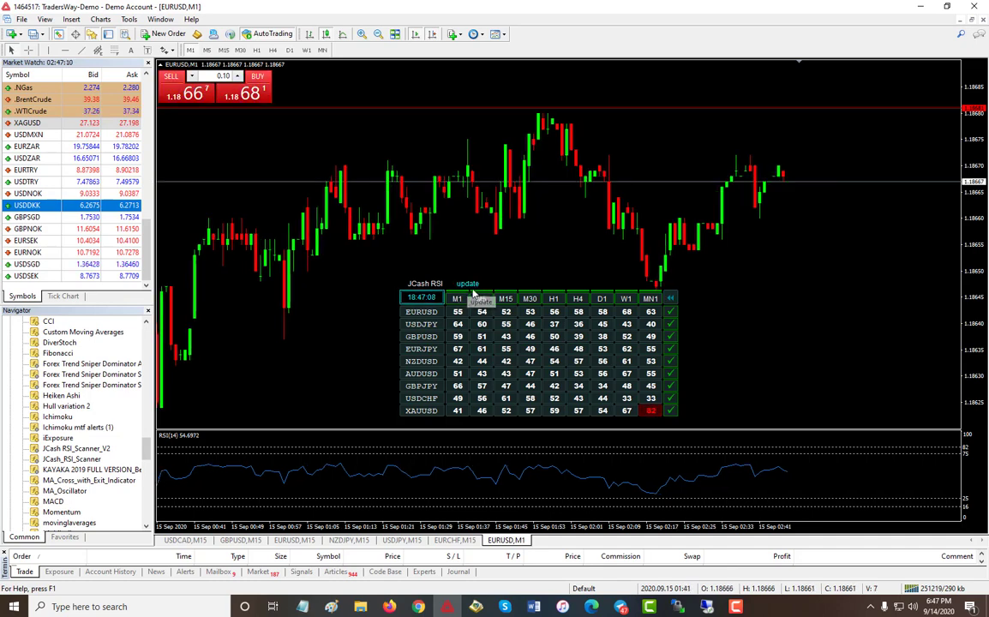
- Refresh the scanner panel's RSI readings on the EURUSD M1 chart
{"action": "left_click", "coordinate": [468, 282]}
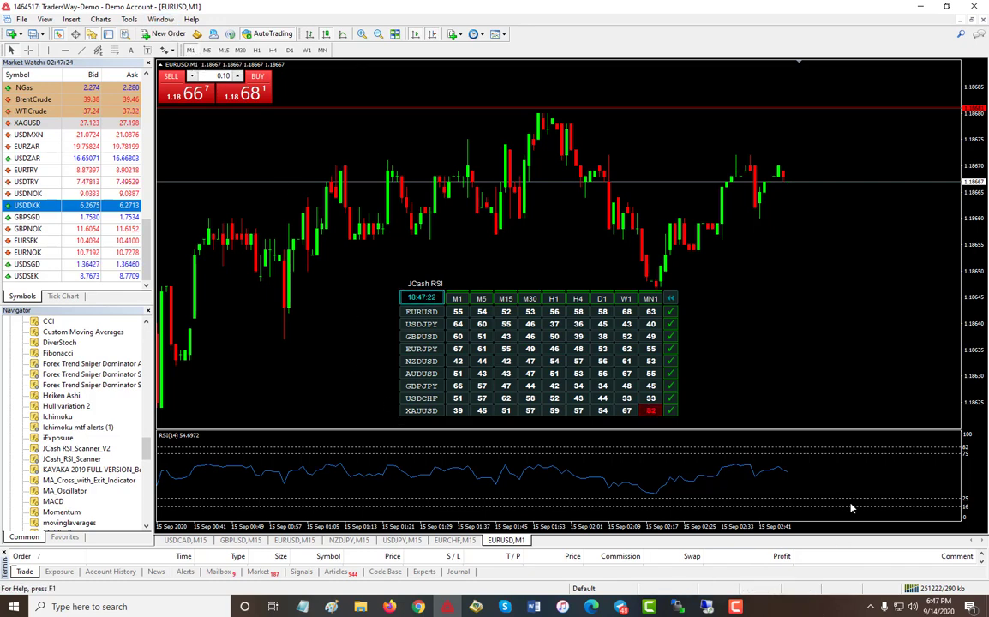
{"action": "mouse_move", "coordinate": [787, 477]}
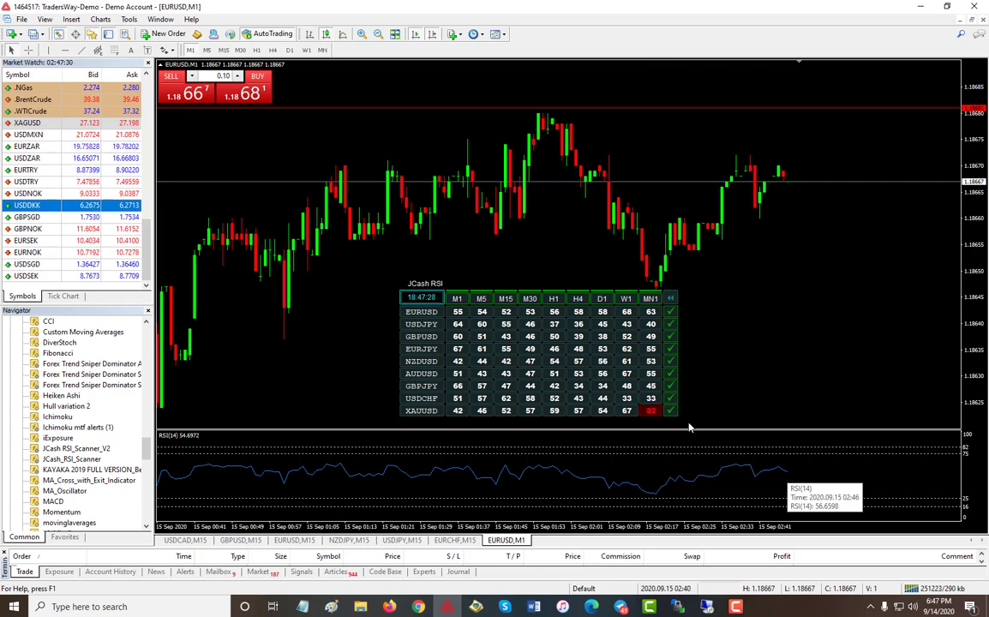
{"action": "mouse_move", "coordinate": [542, 508]}
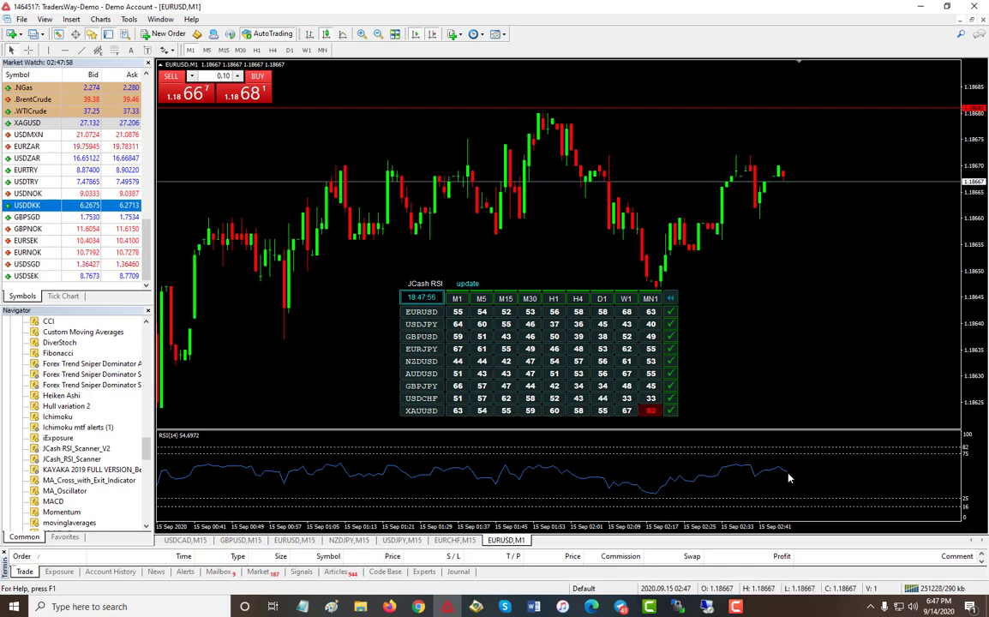
{"action": "mouse_move", "coordinate": [789, 477]}
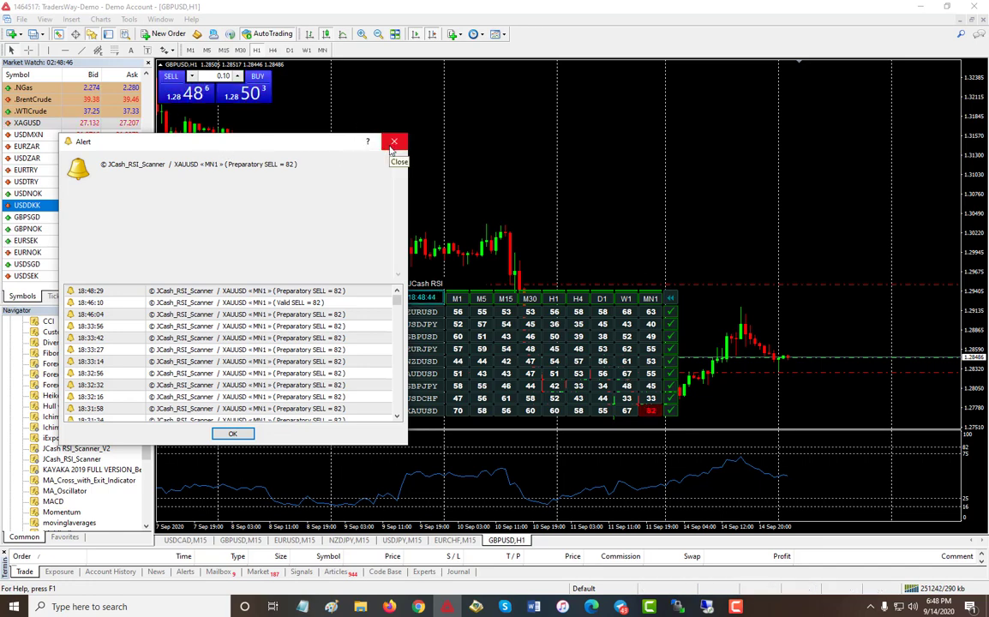
- Close the XAUUSD MN1 preparatory sell alert window on GBPUSD H1
{"action": "left_click", "coordinate": [394, 141]}
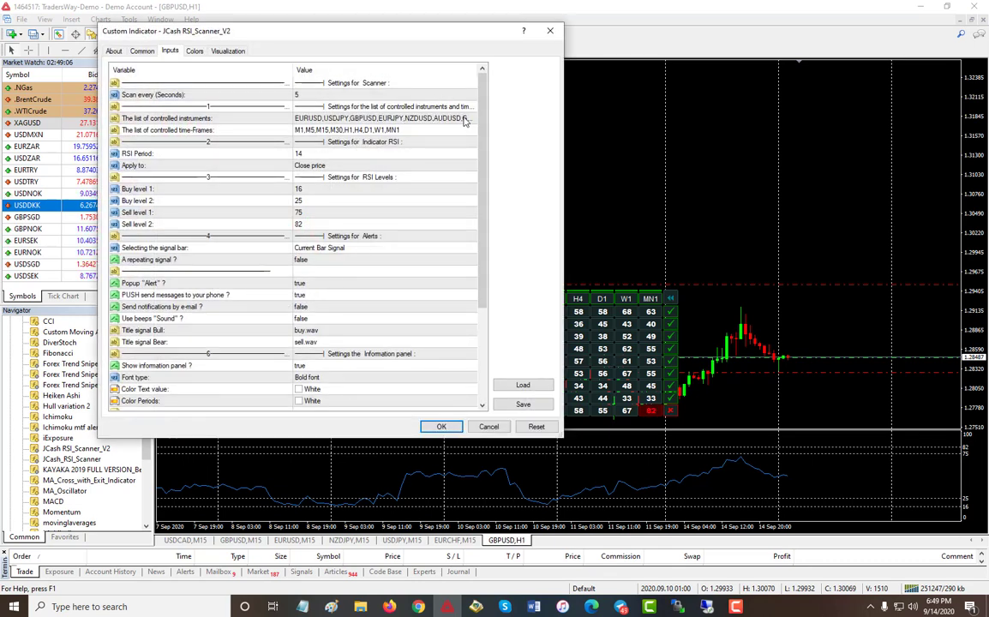
{"action": "mouse_move", "coordinate": [564, 161]}
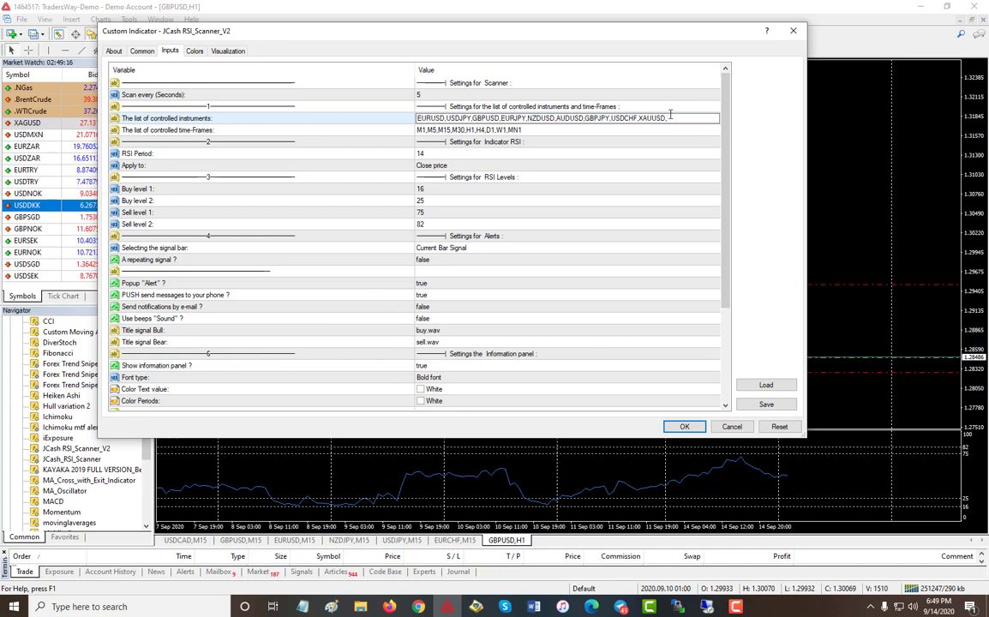
- Append ',USDDKK' after XAUUSD in the controlled-instruments input
{"action": "type", "text": "U"}
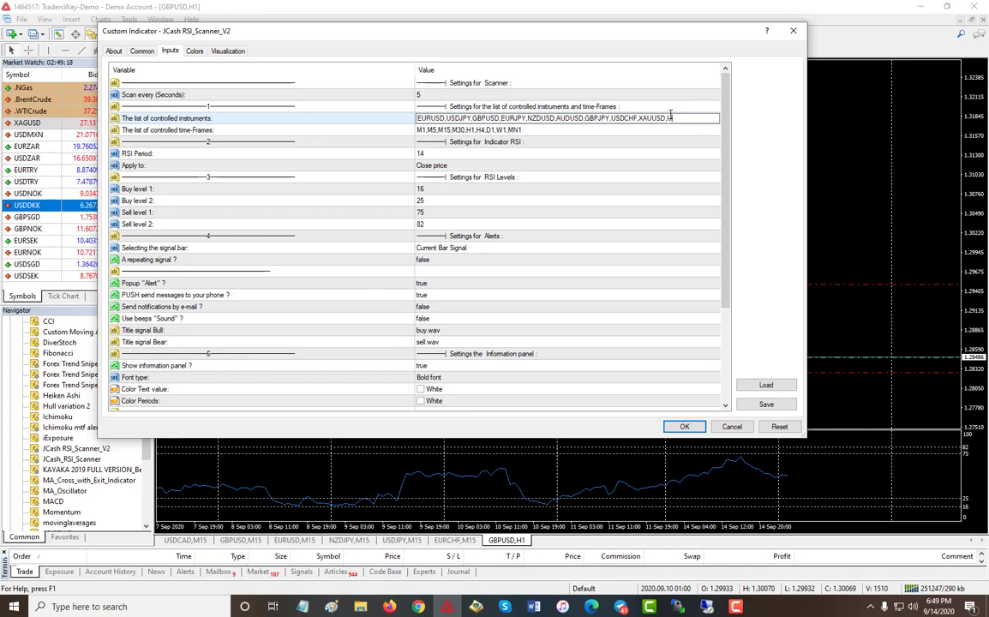
{"action": "type", "text": "USDDKK"}
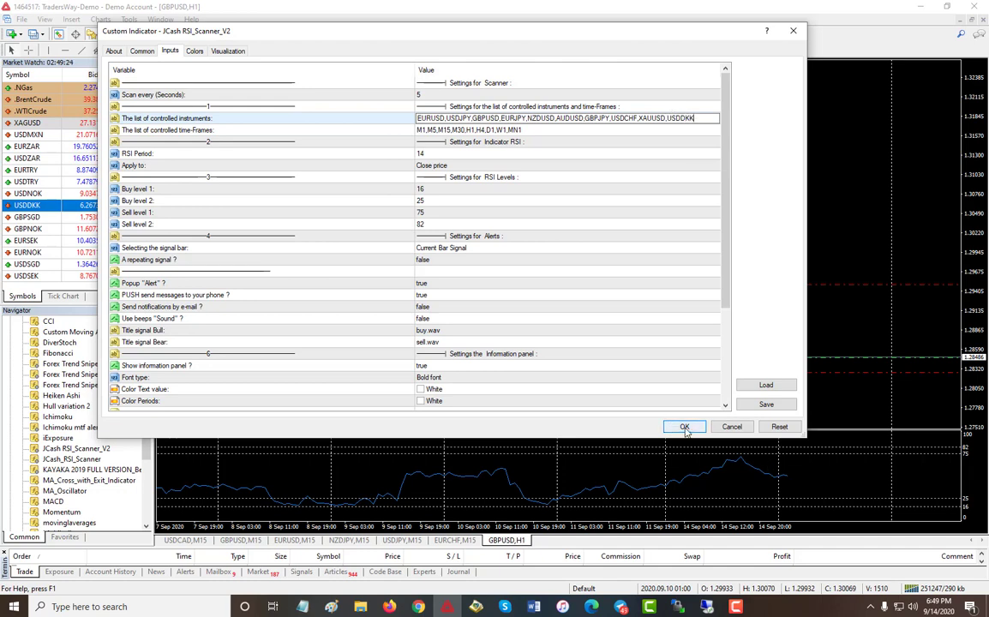
- Apply the new instrument list and close the Indicators list to show the USDDKK row
{"action": "left_click", "coordinate": [685, 426]}
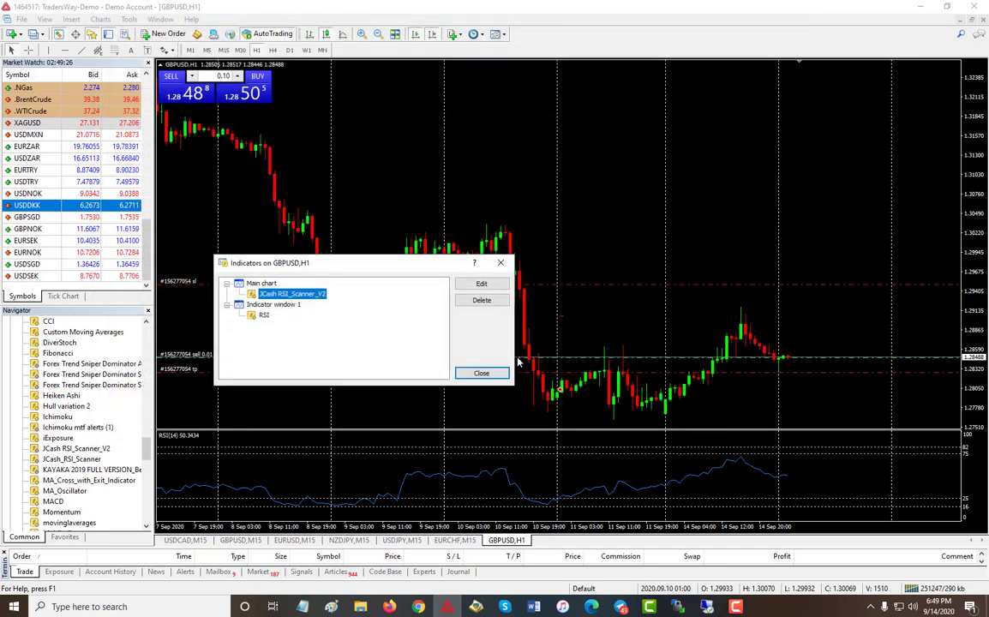
{"action": "left_click", "coordinate": [482, 373]}
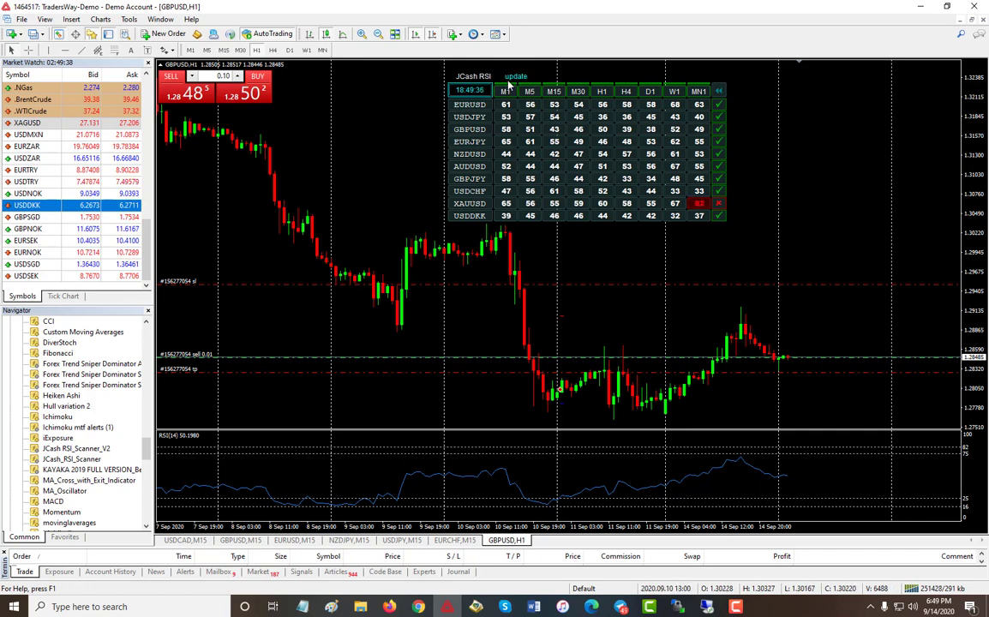
{"action": "left_click", "coordinate": [517, 74]}
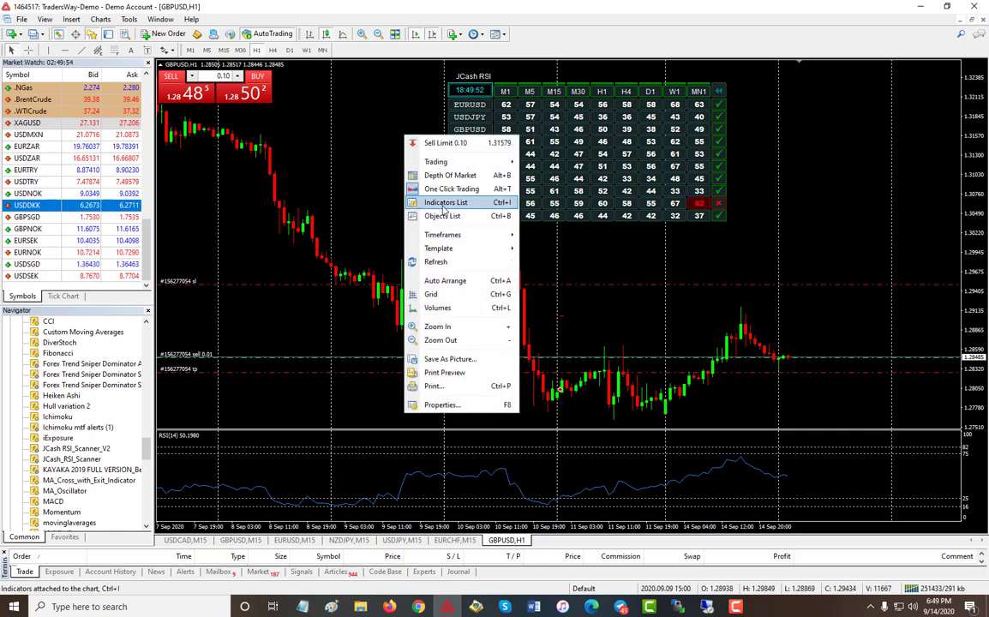
- Edit the scanner's controlled time-frames to M5,M15,M30,H1,H4,D1 and apply
{"action": "left_click", "coordinate": [444, 201]}
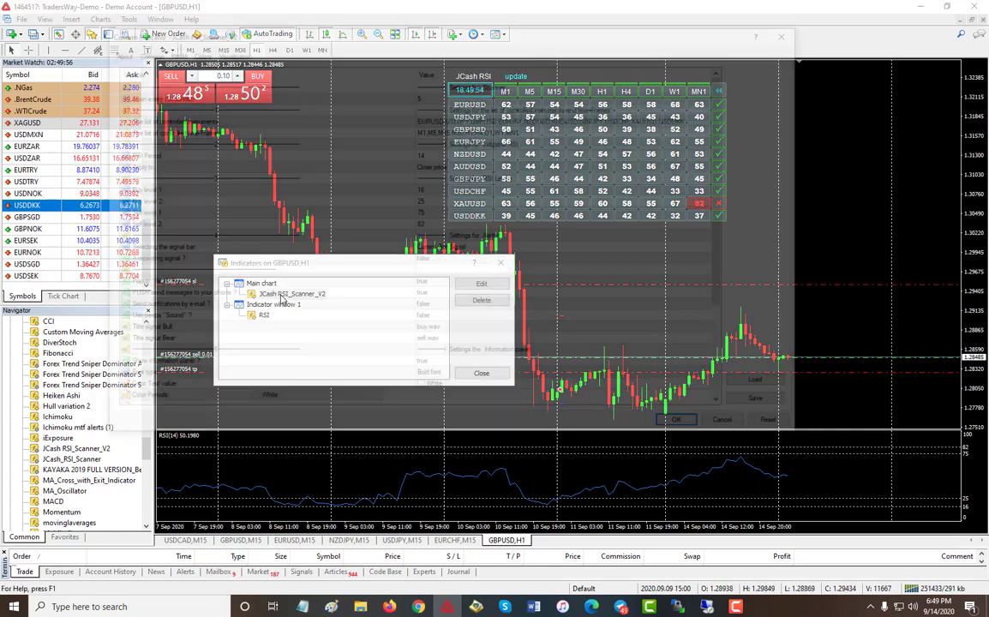
{"action": "left_click", "coordinate": [480, 283]}
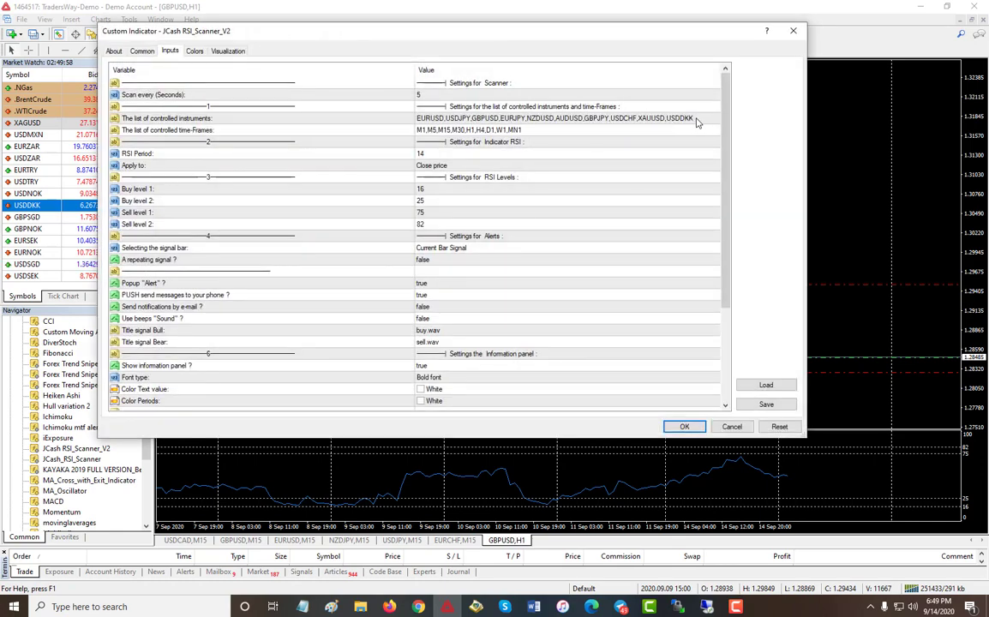
{"action": "mouse_move", "coordinate": [425, 136]}
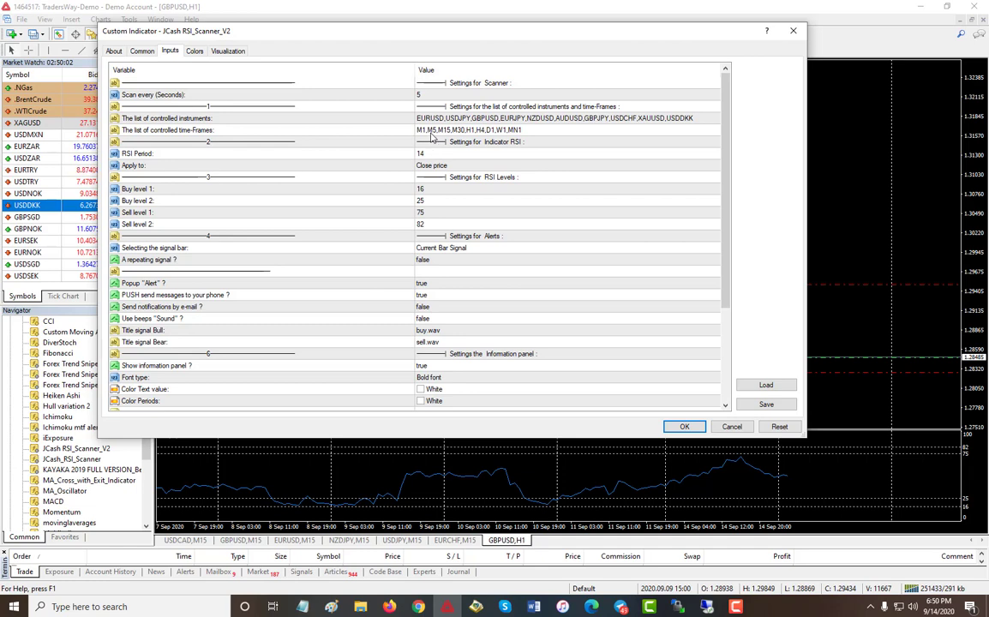
{"action": "left_click", "coordinate": [557, 130]}
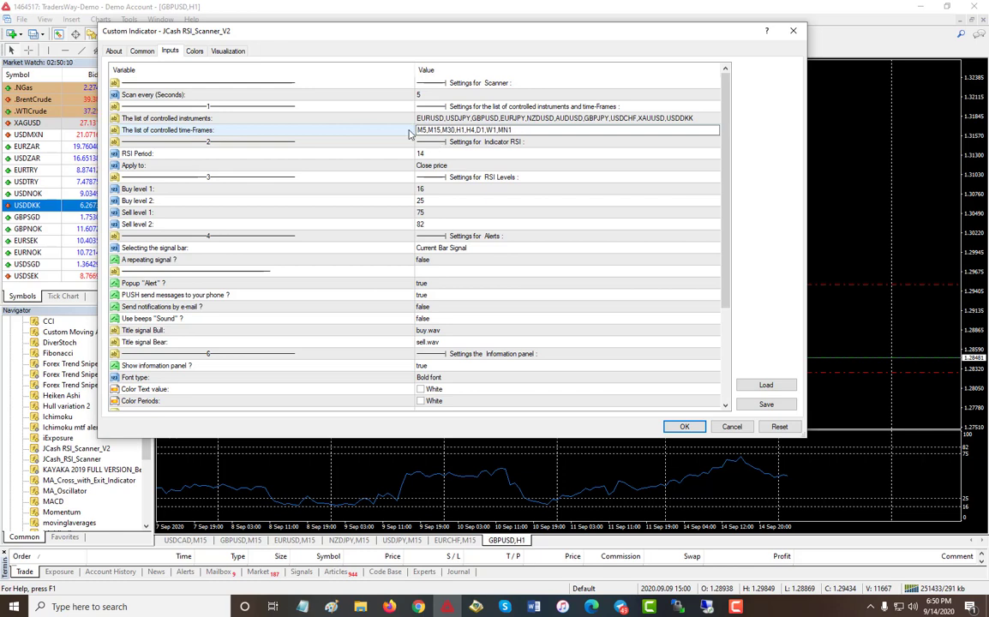
{"action": "double_click", "coordinate": [497, 129]}
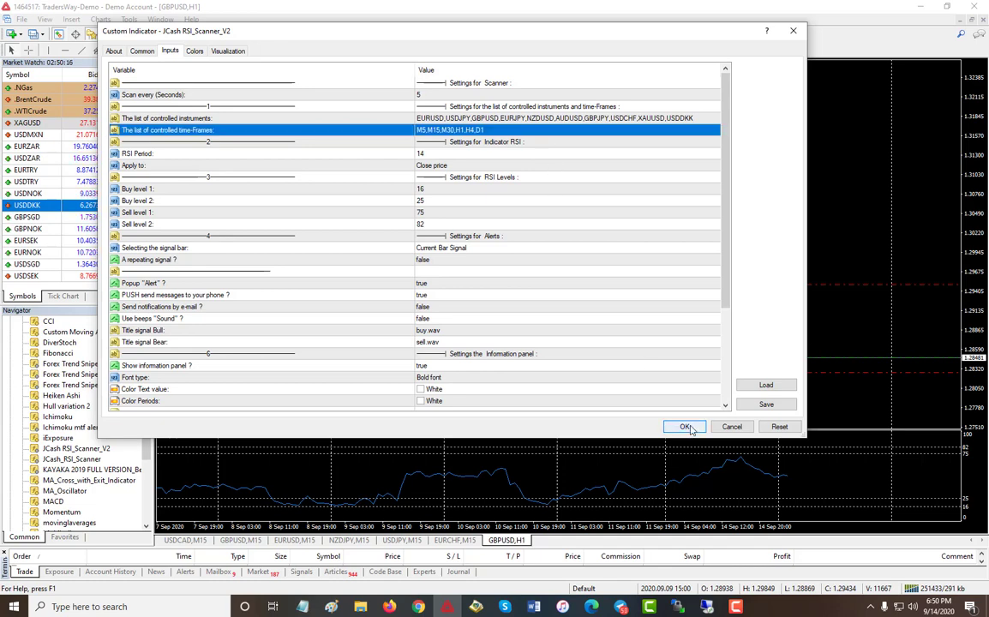
{"action": "left_click", "coordinate": [684, 427]}
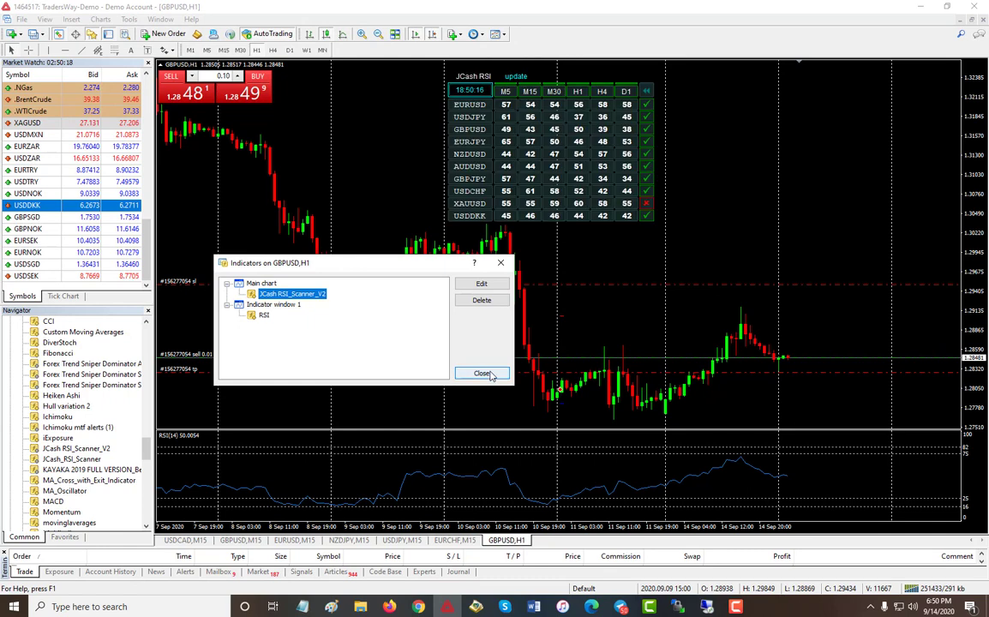
- Close the Indicators on GBPUSD,H1 dialog to reveal the M5–D1 panel
{"action": "left_click", "coordinate": [482, 373]}
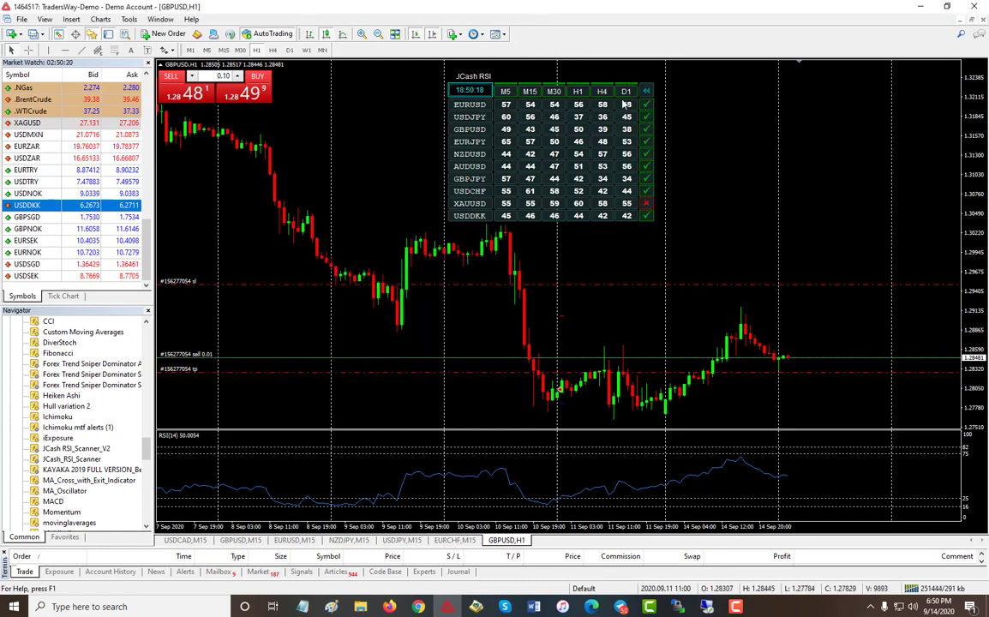
{"action": "mouse_move", "coordinate": [666, 299]}
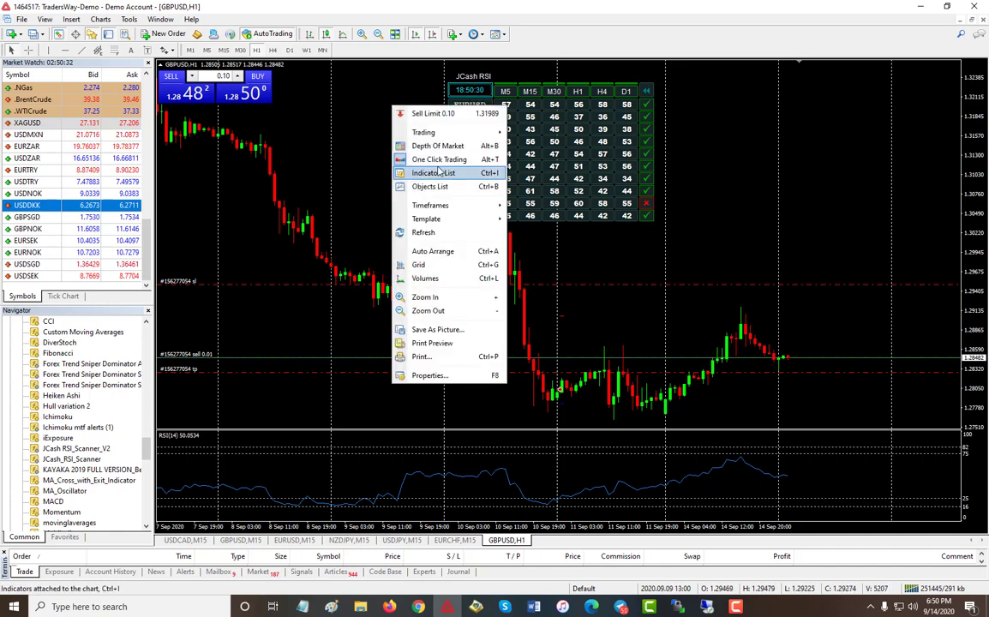
- Reopen the scanner's inputs and scroll to the alert and information-panel settings
{"action": "left_click", "coordinate": [431, 172]}
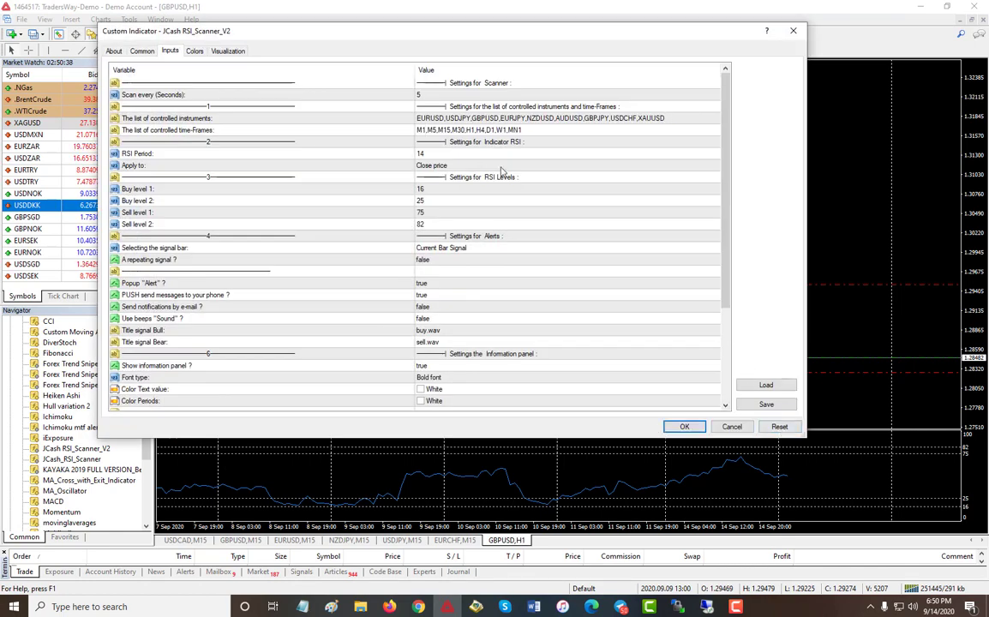
{"action": "mouse_move", "coordinate": [420, 165]}
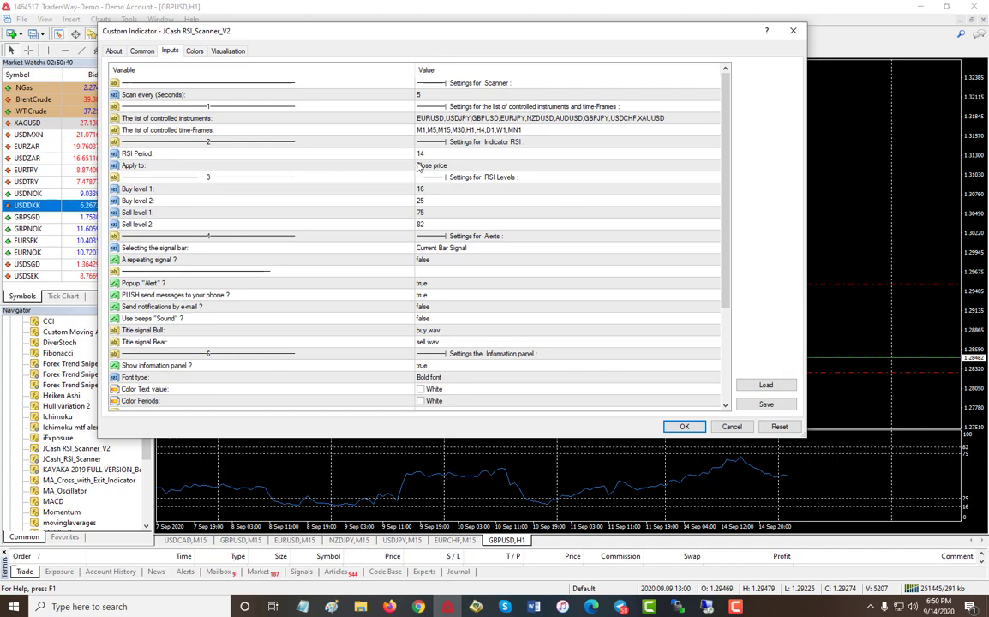
{"action": "mouse_move", "coordinate": [432, 182]}
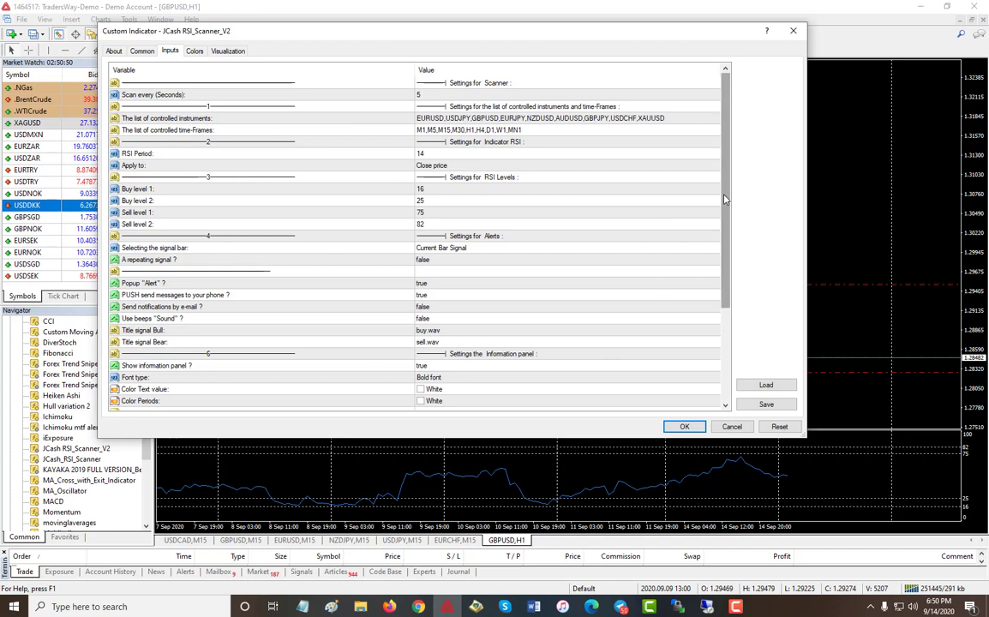
{"action": "scroll", "scroll_direction": "down", "scroll_amount": 3}
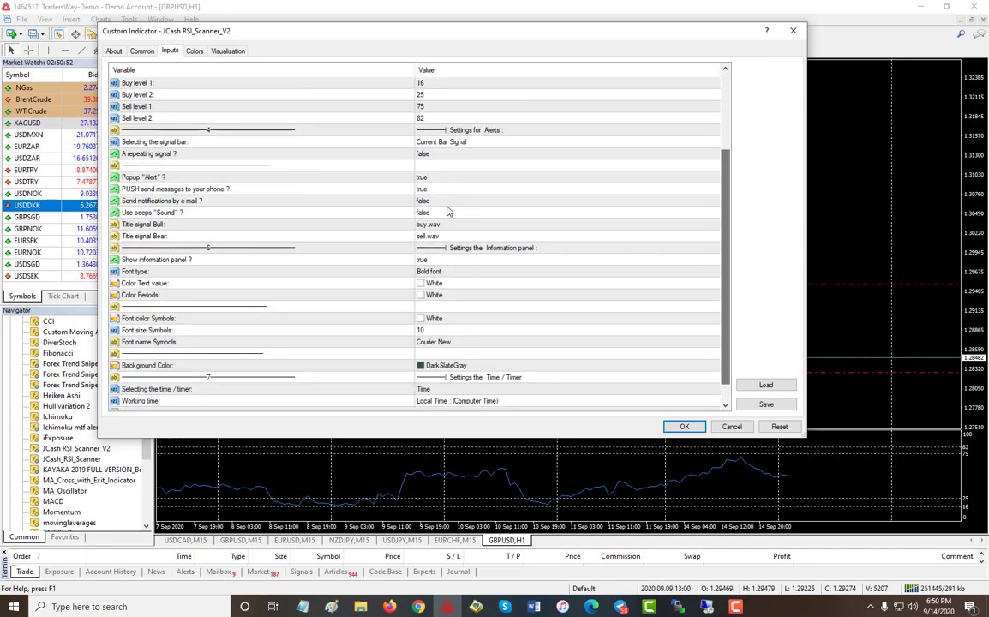
{"action": "mouse_move", "coordinate": [266, 182]}
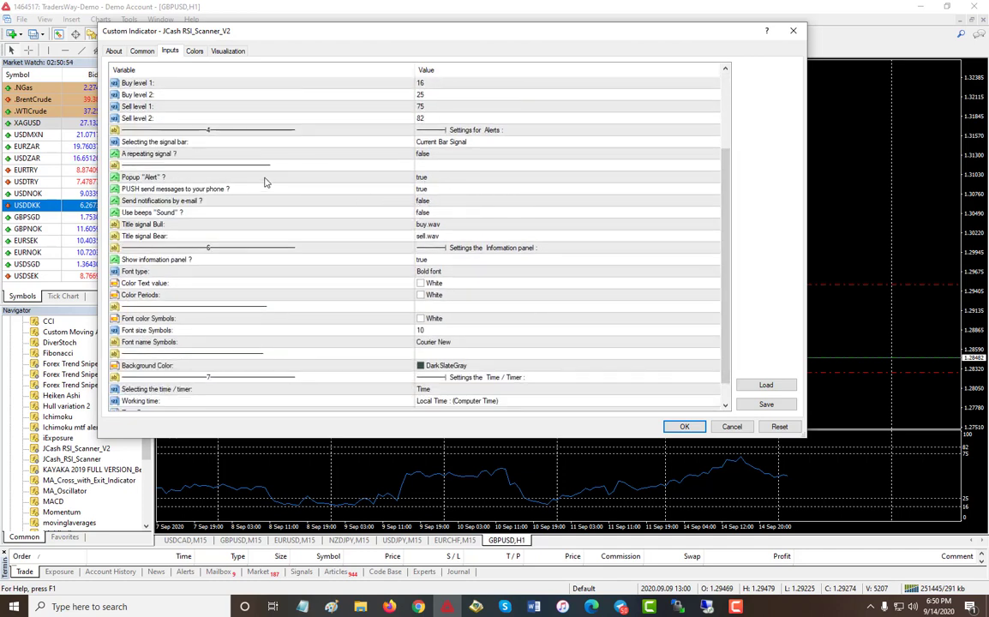
{"action": "mouse_move", "coordinate": [308, 195]}
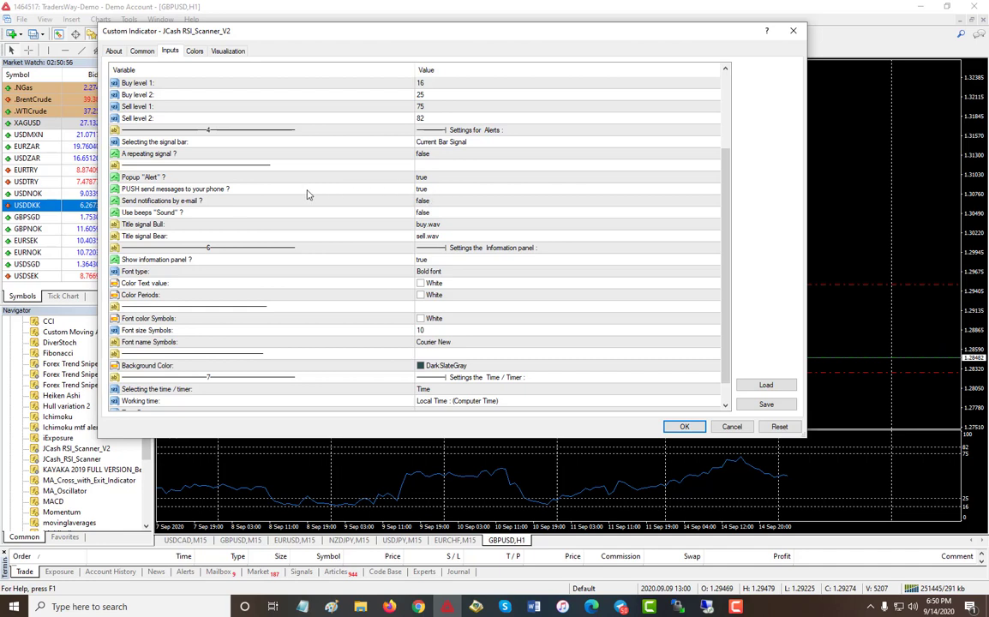
{"action": "mouse_move", "coordinate": [454, 199]}
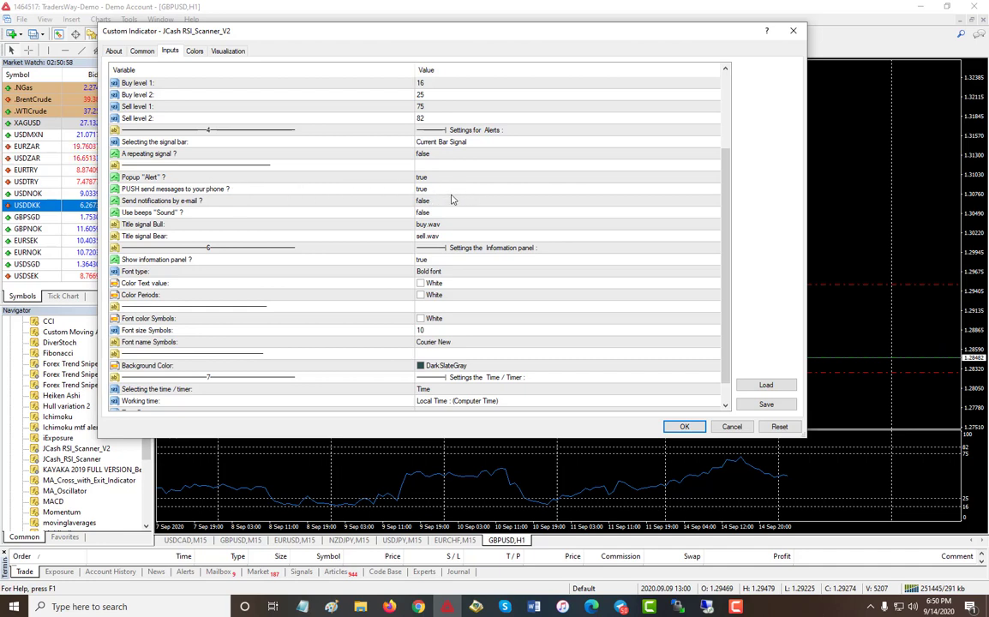
{"action": "mouse_move", "coordinate": [441, 194]}
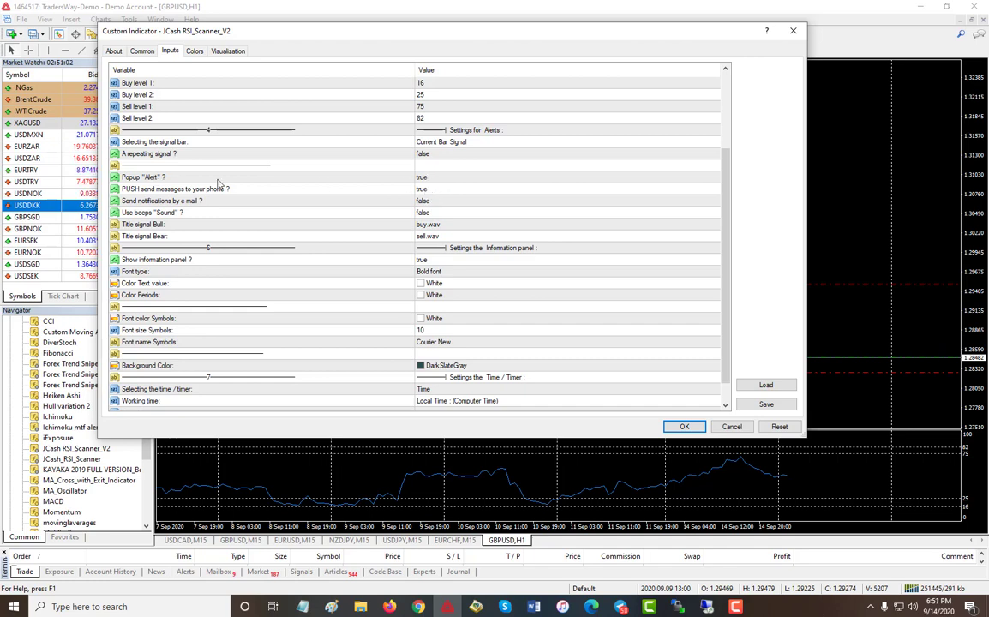
{"action": "left_click", "coordinate": [564, 178]}
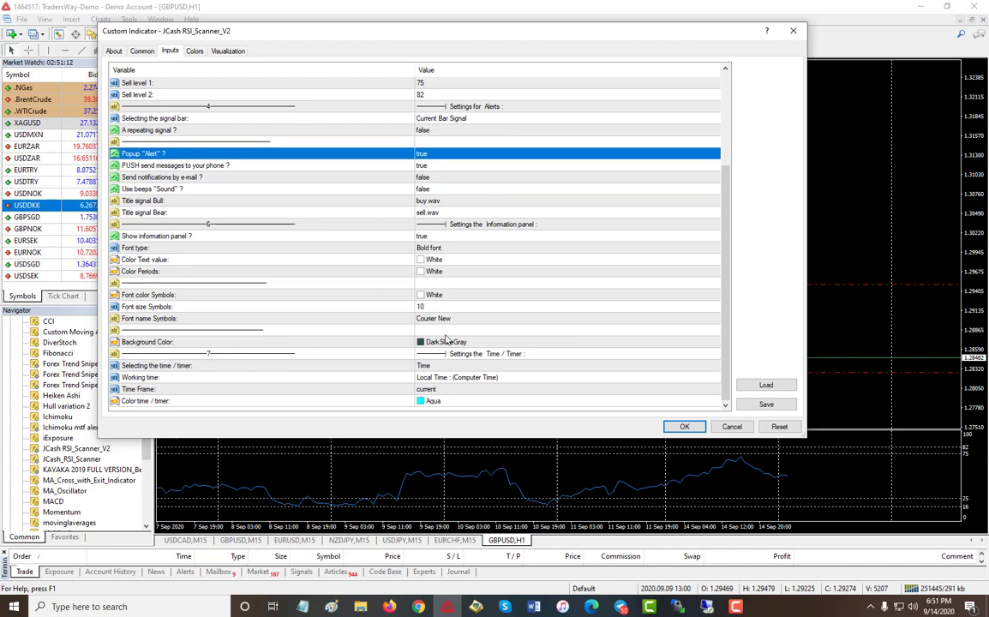
{"action": "mouse_move", "coordinate": [446, 381]}
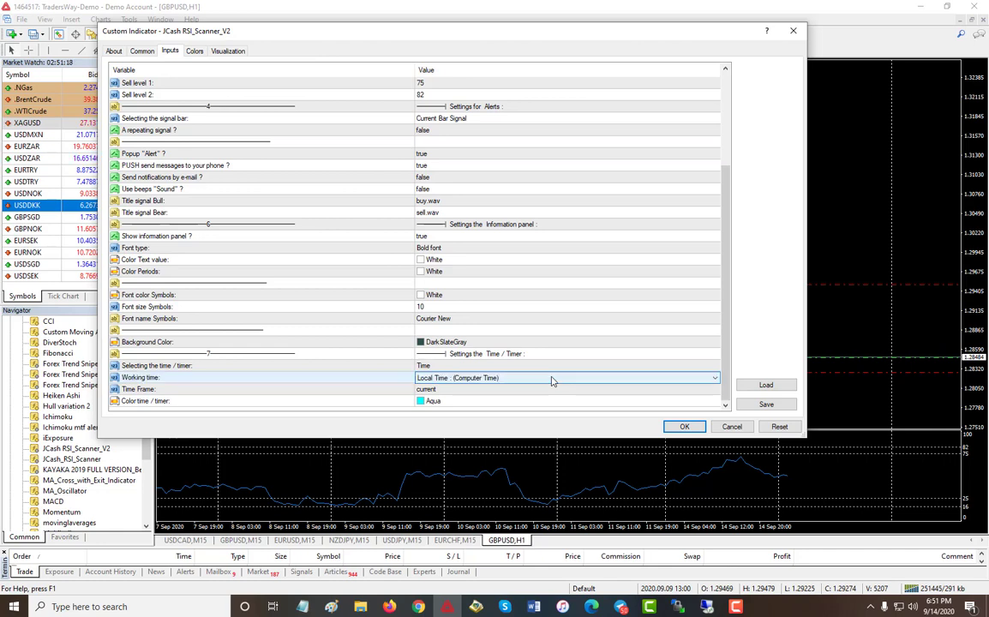
{"action": "left_click", "coordinate": [712, 378]}
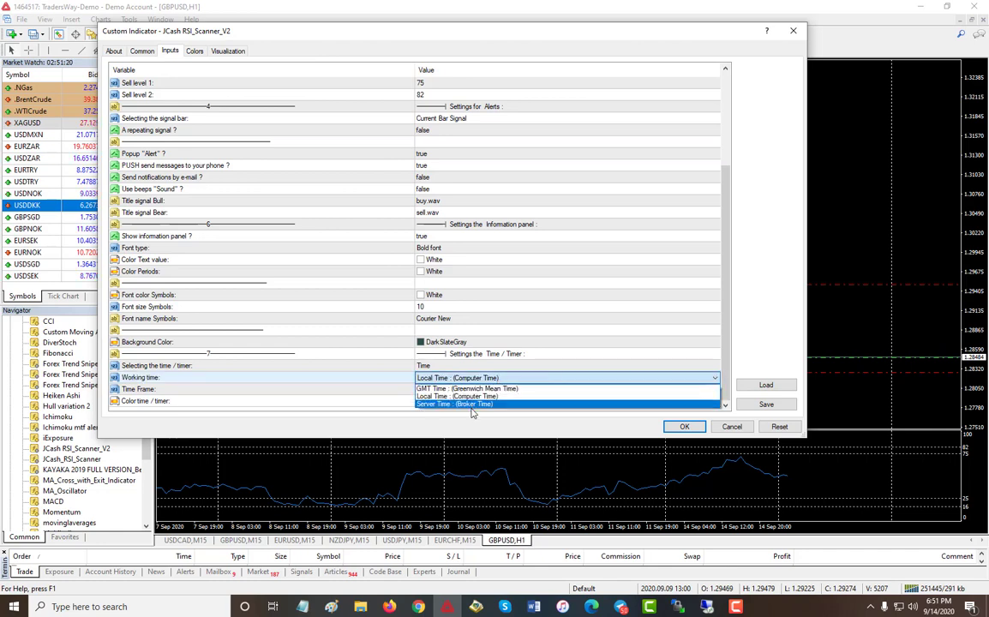
{"action": "mouse_move", "coordinate": [477, 413]}
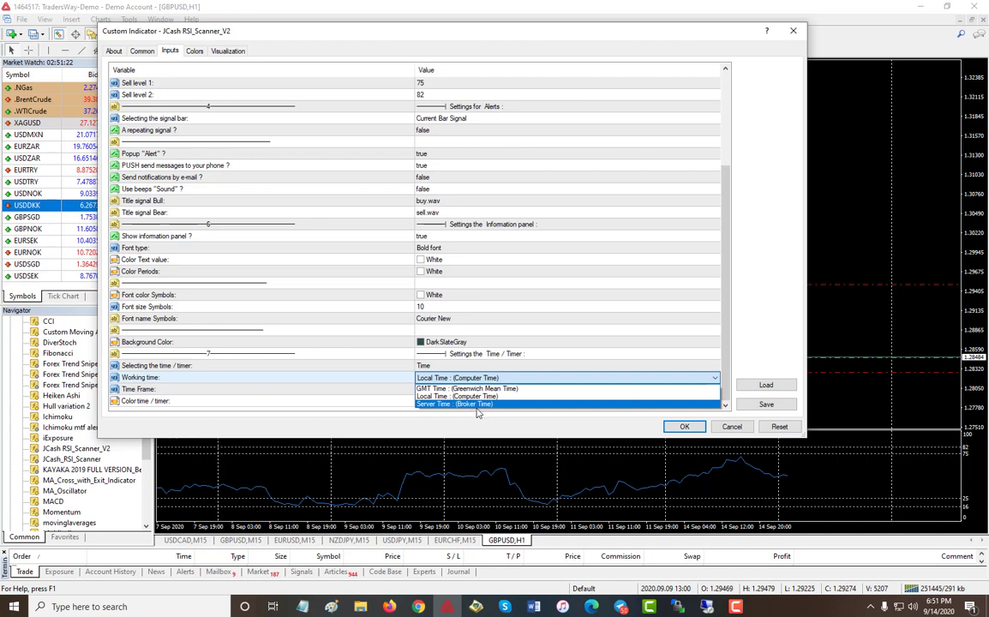
{"action": "mouse_move", "coordinate": [450, 389]}
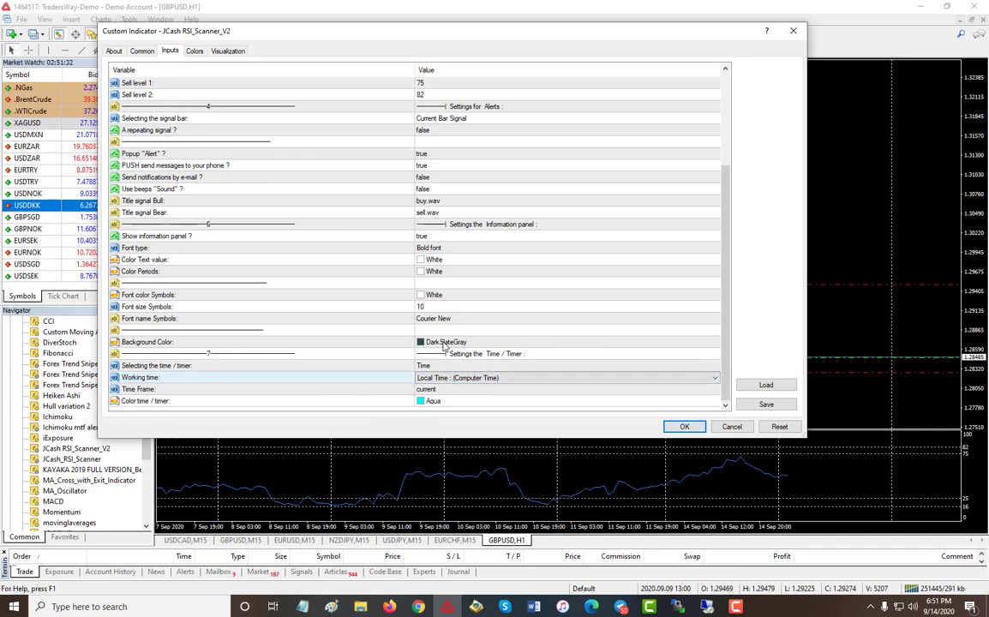
{"action": "mouse_move", "coordinate": [446, 405]}
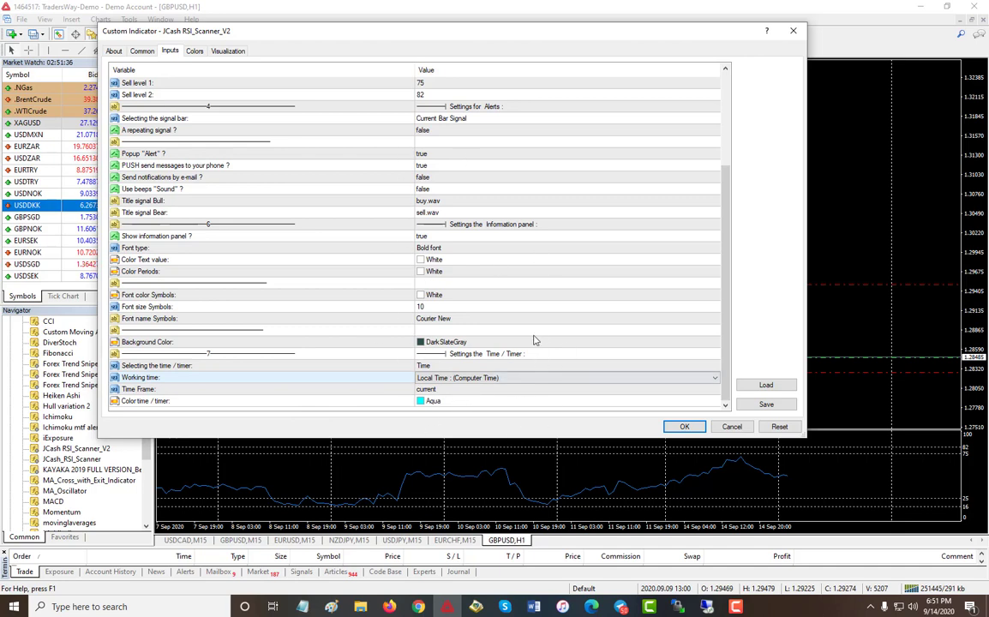
{"action": "left_click", "coordinate": [780, 426]}
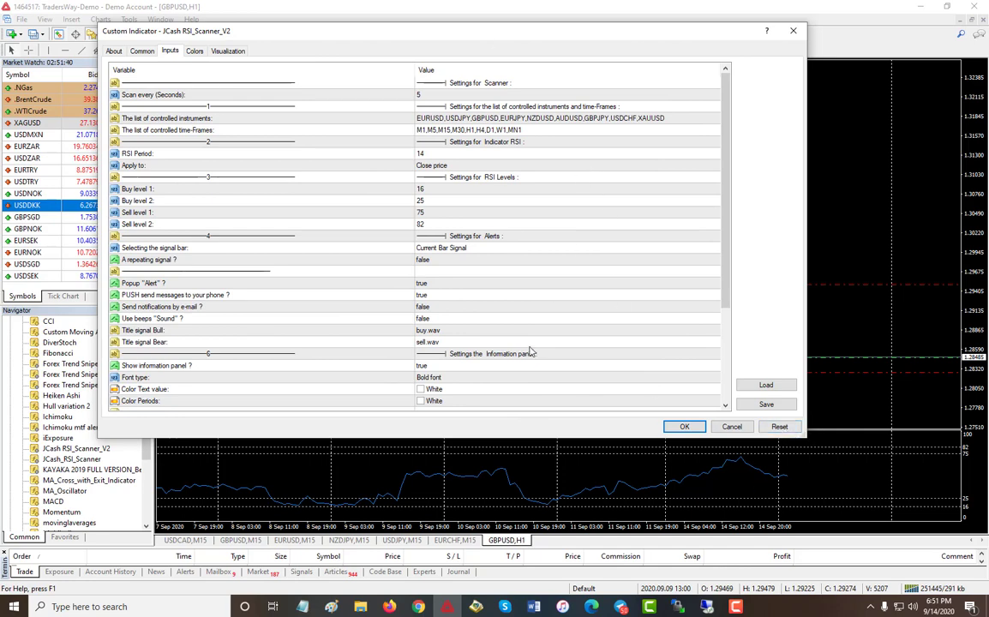
{"action": "mouse_move", "coordinate": [661, 167]}
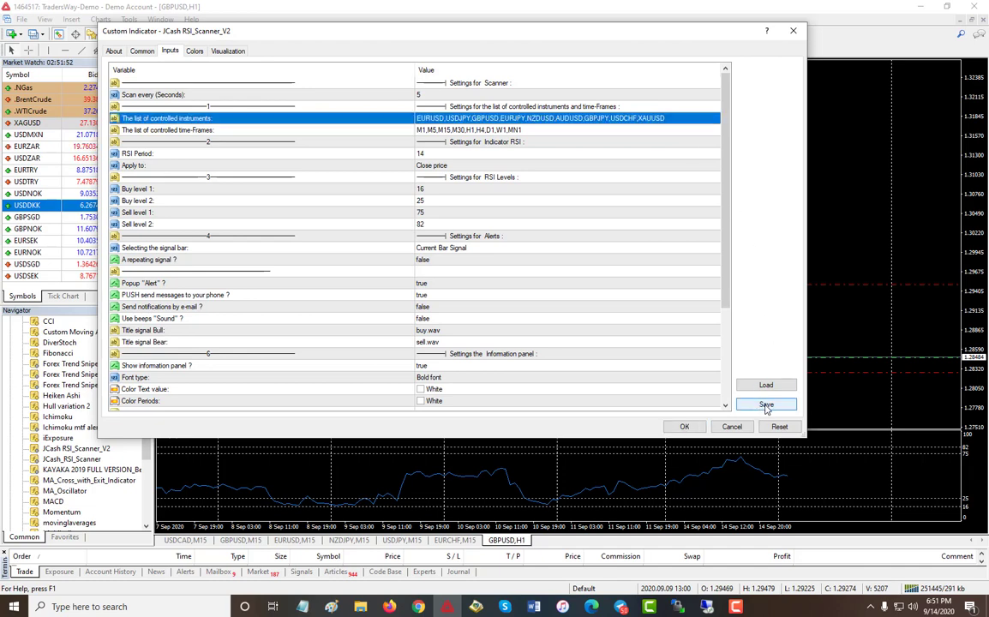
- Start saving the inputs as a preset in Presets, naming it 'RSI V2'
{"action": "left_click", "coordinate": [766, 404]}
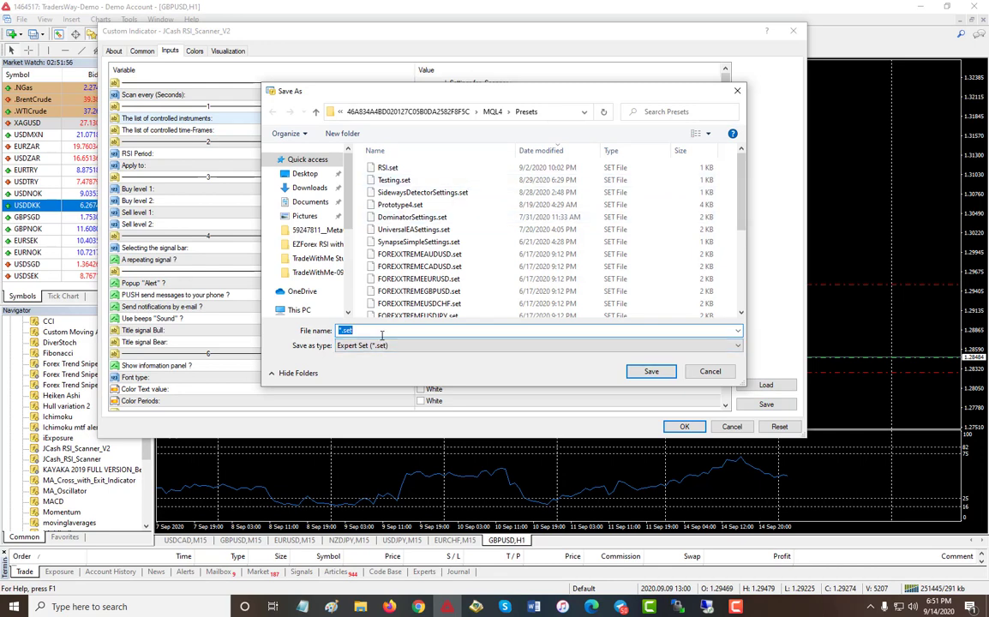
{"action": "left_click", "coordinate": [378, 167]}
{"action": "type", "text": "RSI V2"}
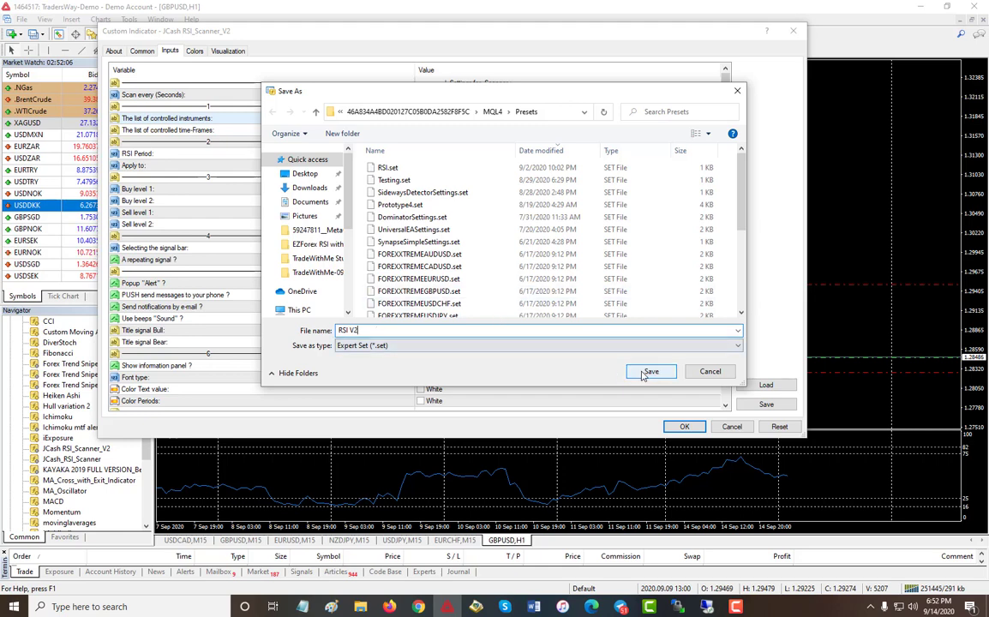
- Save the scanner settings as the RSI V2.set preset, overwriting the existing file
{"action": "left_click", "coordinate": [651, 371]}
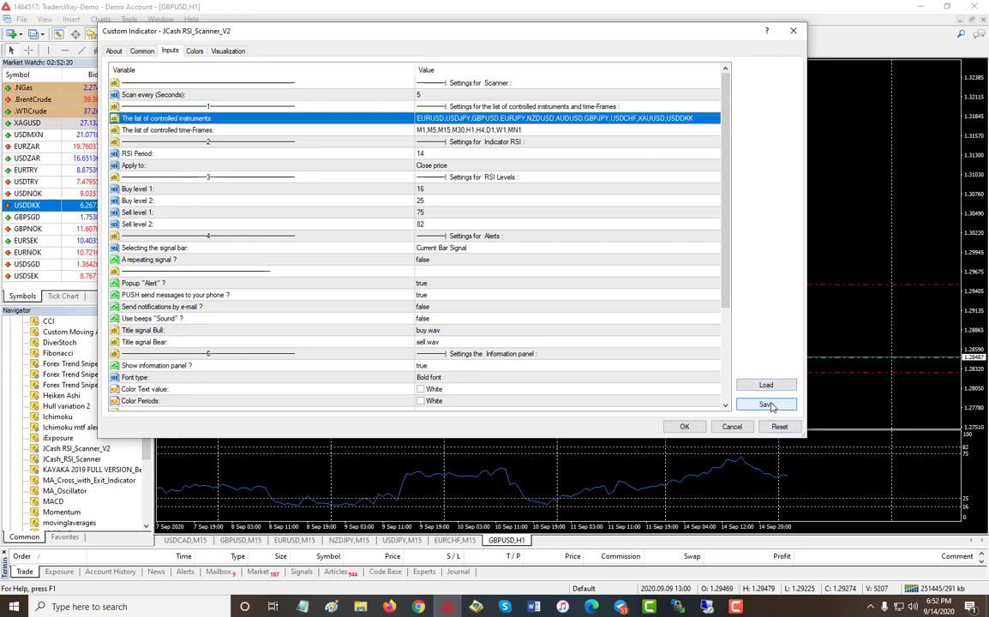
{"action": "left_click", "coordinate": [766, 404]}
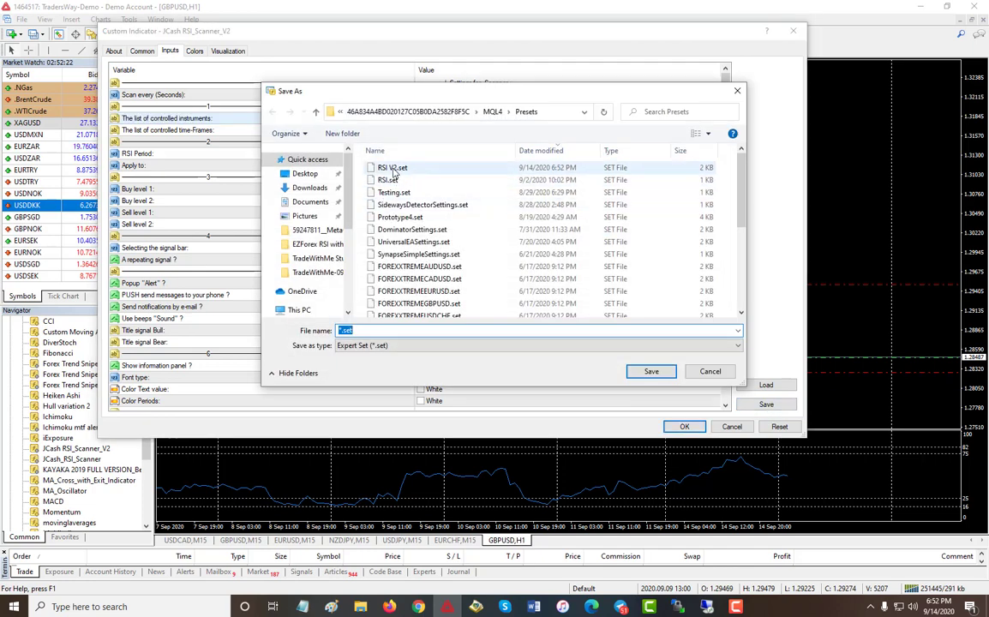
{"action": "left_click", "coordinate": [393, 167]}
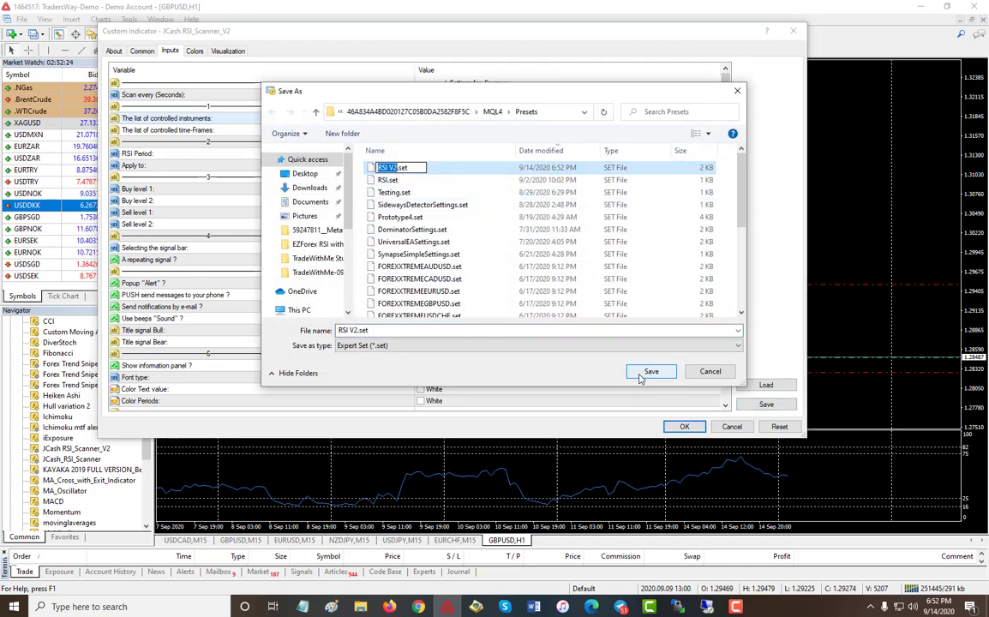
{"action": "left_click", "coordinate": [651, 371]}
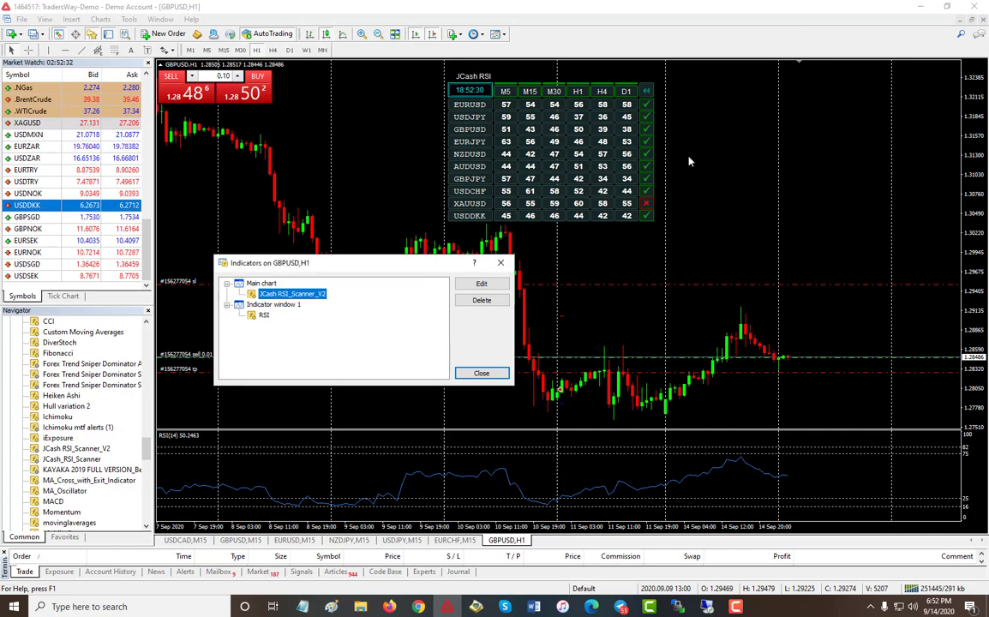
- Close the indicators list and reopen JCash RSI_Scanner_V2's input settings from the chart
{"action": "left_click", "coordinate": [482, 372]}
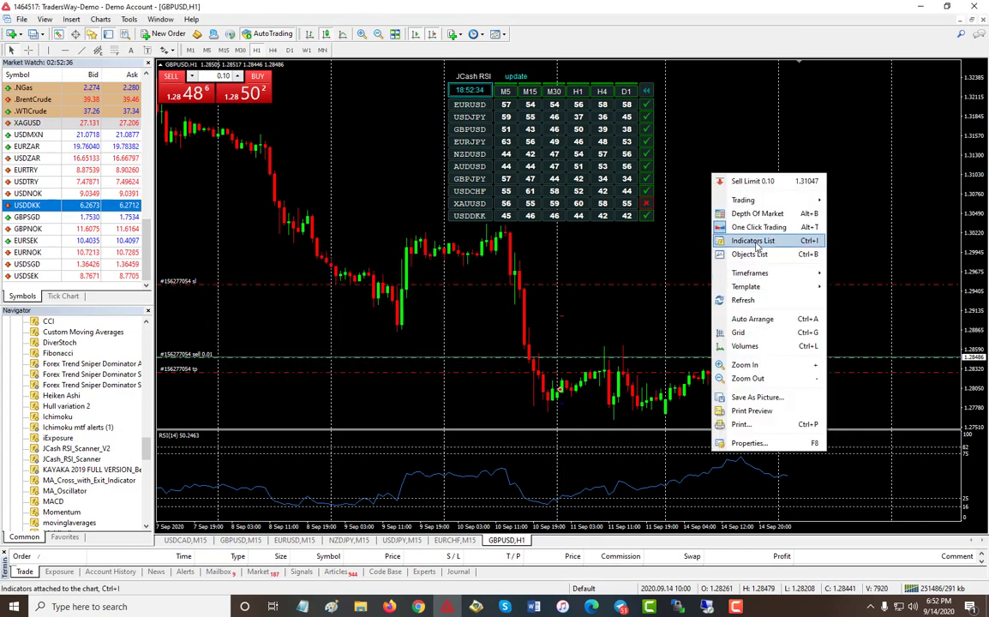
{"action": "left_click", "coordinate": [754, 240]}
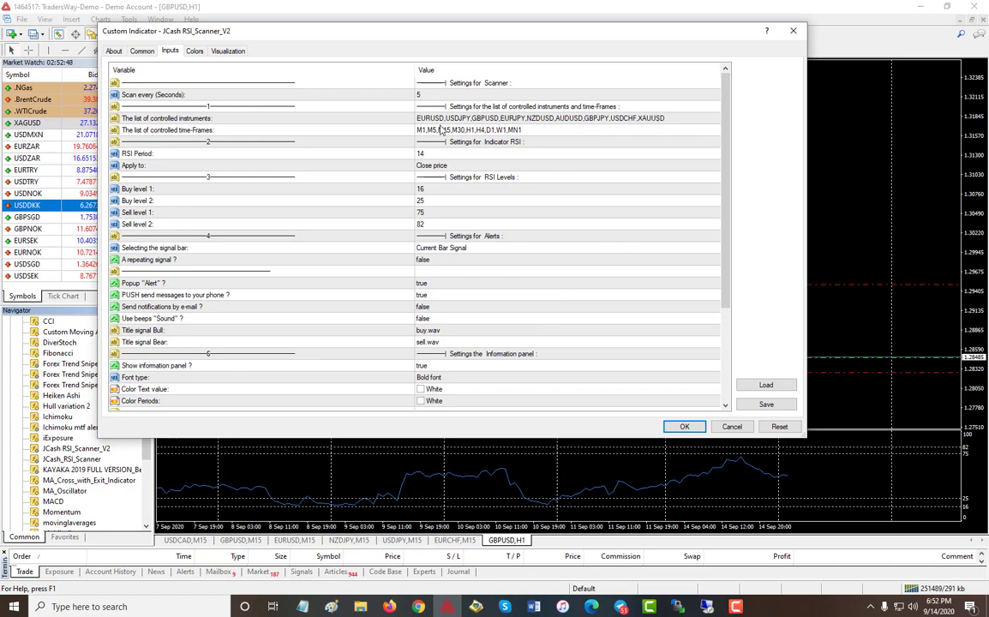
{"action": "mouse_move", "coordinate": [549, 146]}
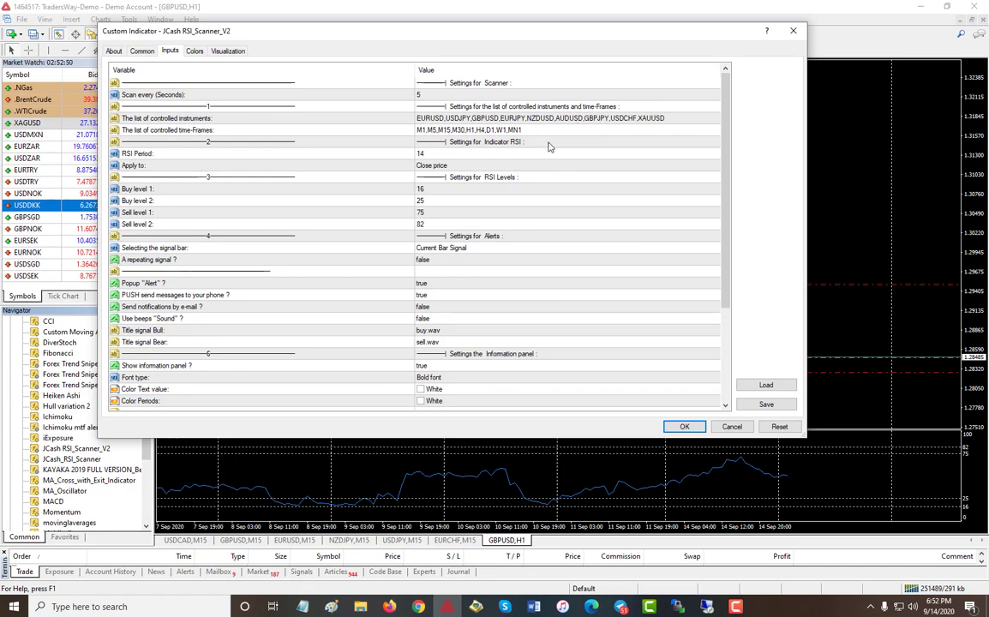
{"action": "mouse_move", "coordinate": [770, 403]}
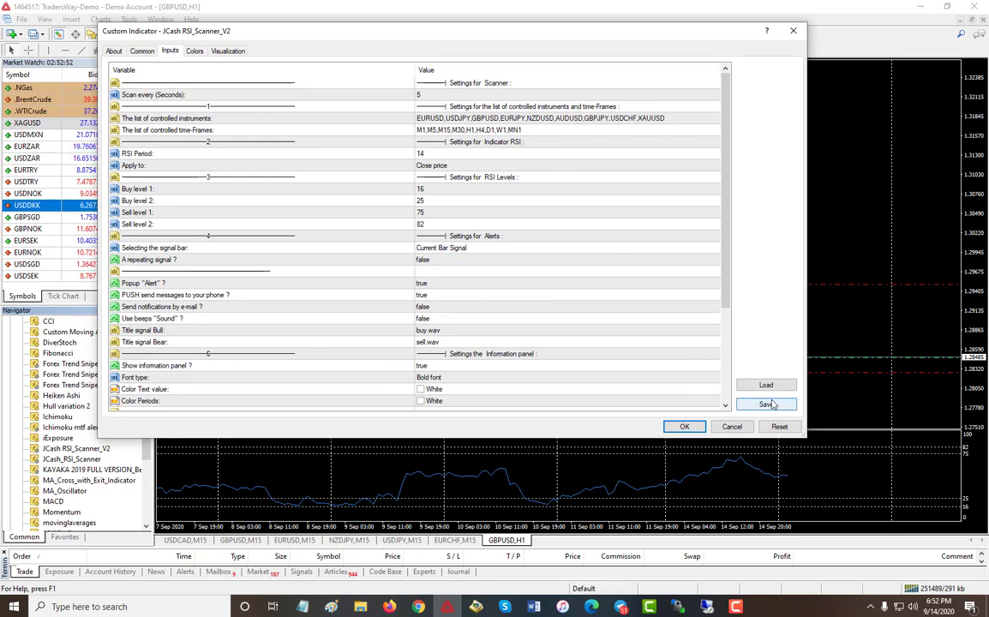
- Load the RSI V2.set preset into the scanner's inputs
{"action": "left_click", "coordinate": [765, 384]}
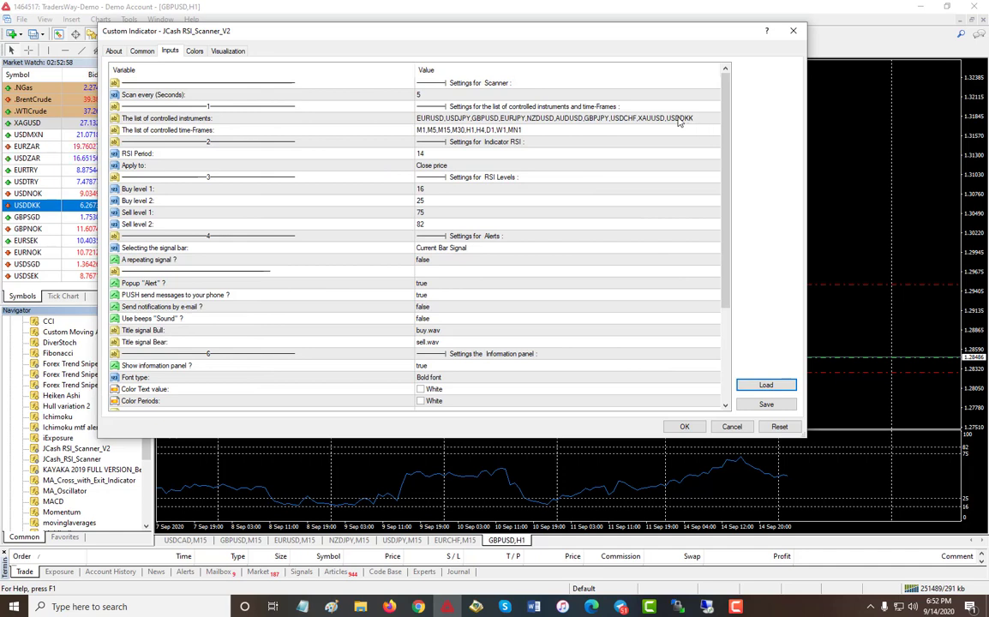
{"action": "mouse_move", "coordinate": [520, 82]}
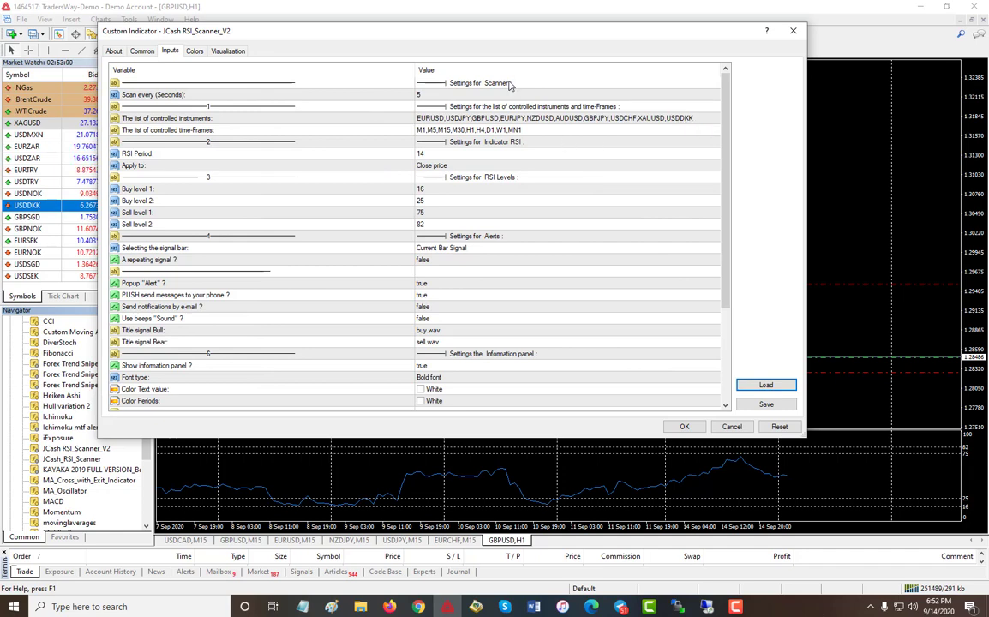
{"action": "mouse_move", "coordinate": [786, 387]}
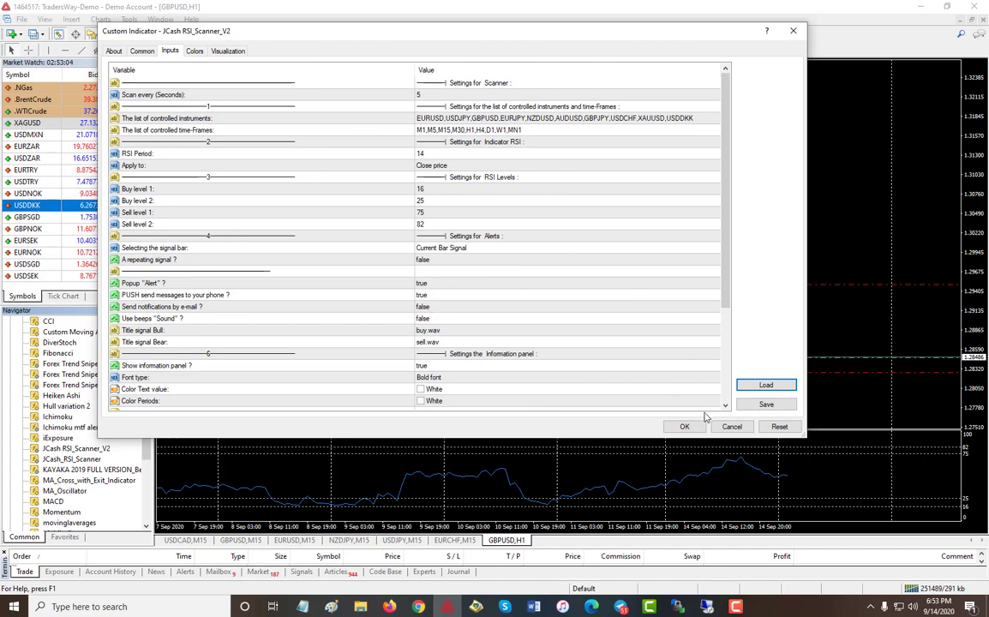
- Apply the loaded RSI V2 settings and close the Custom Indicator dialog
{"action": "left_click", "coordinate": [685, 425]}
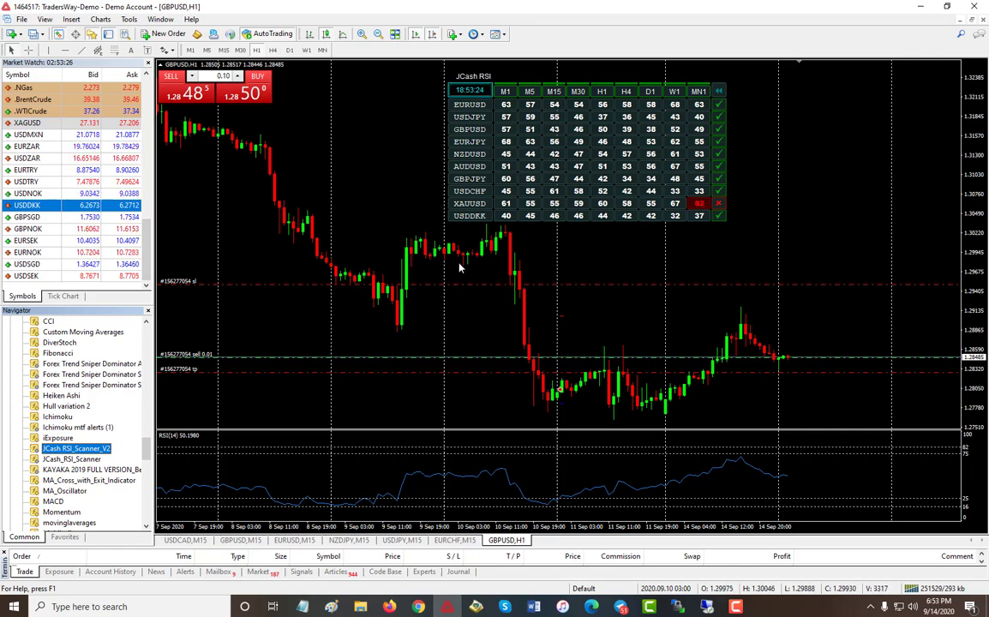
{"action": "mouse_move", "coordinate": [469, 267]}
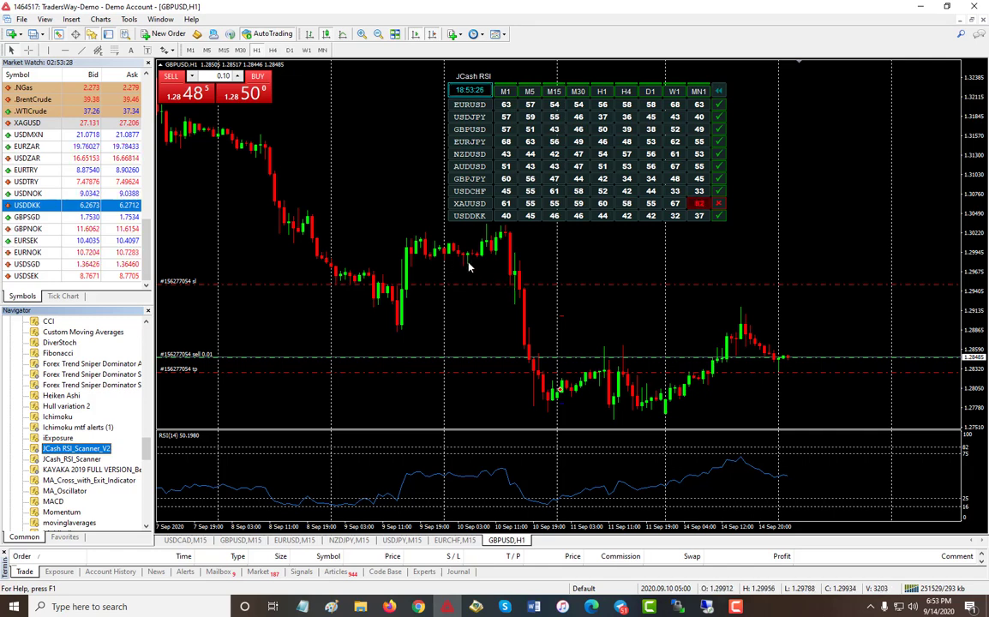